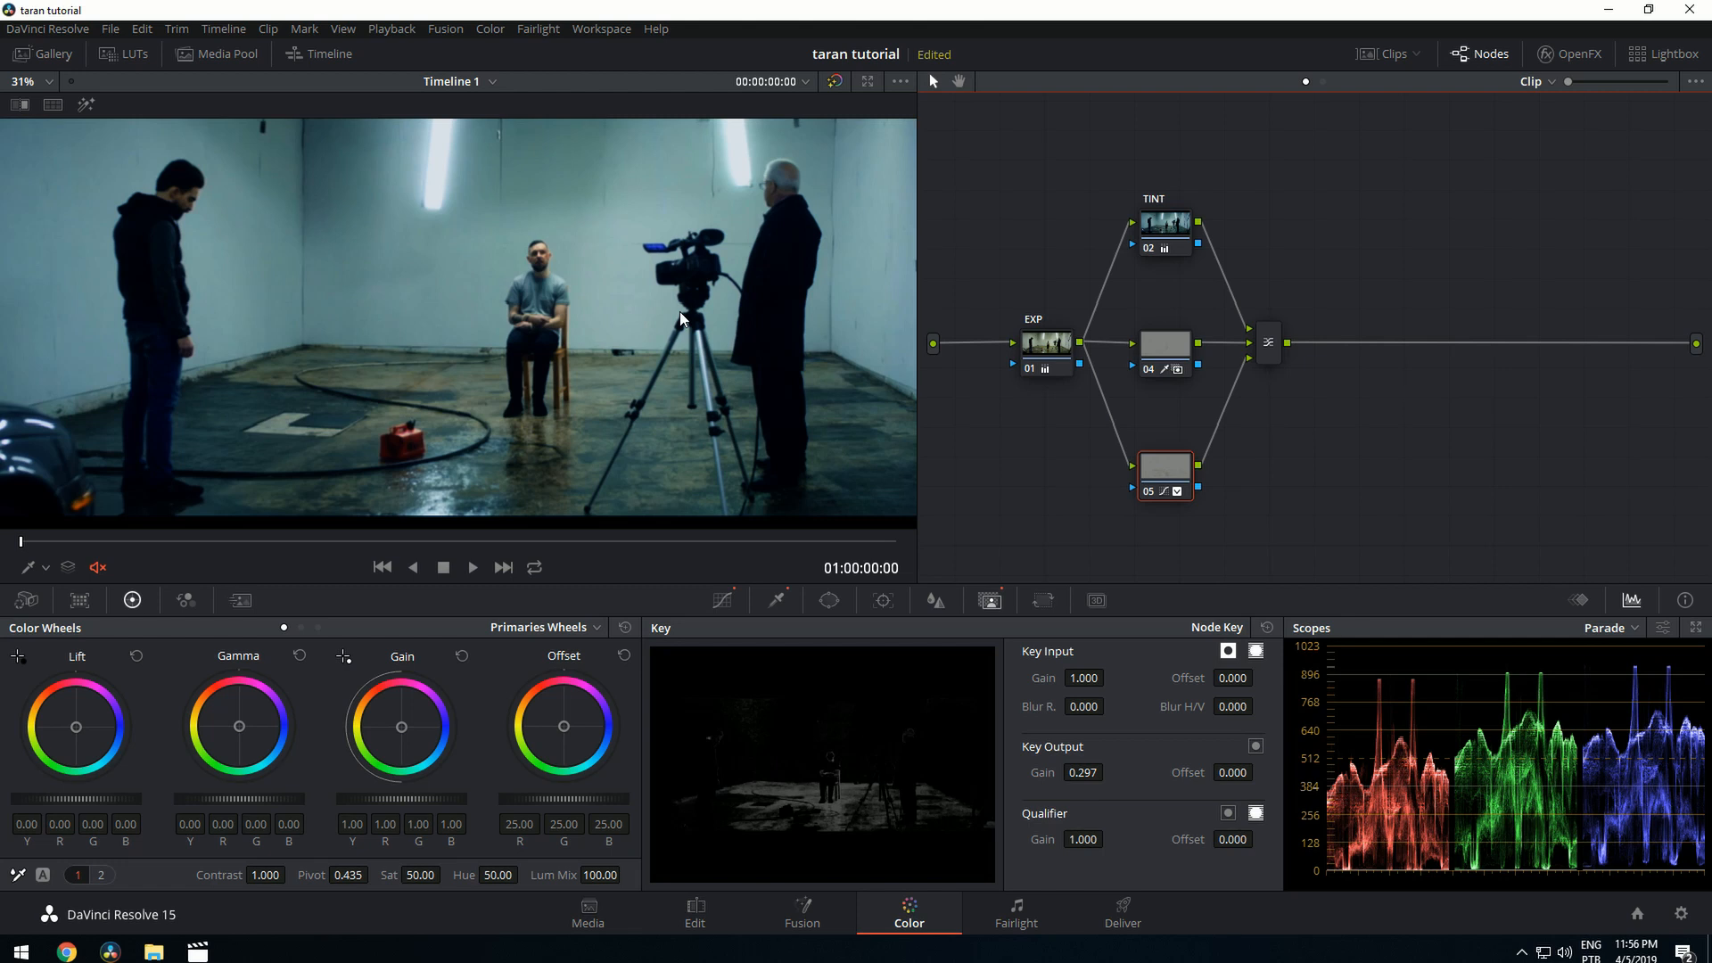
{"action": "mouse_move", "coordinate": [633, 148]}
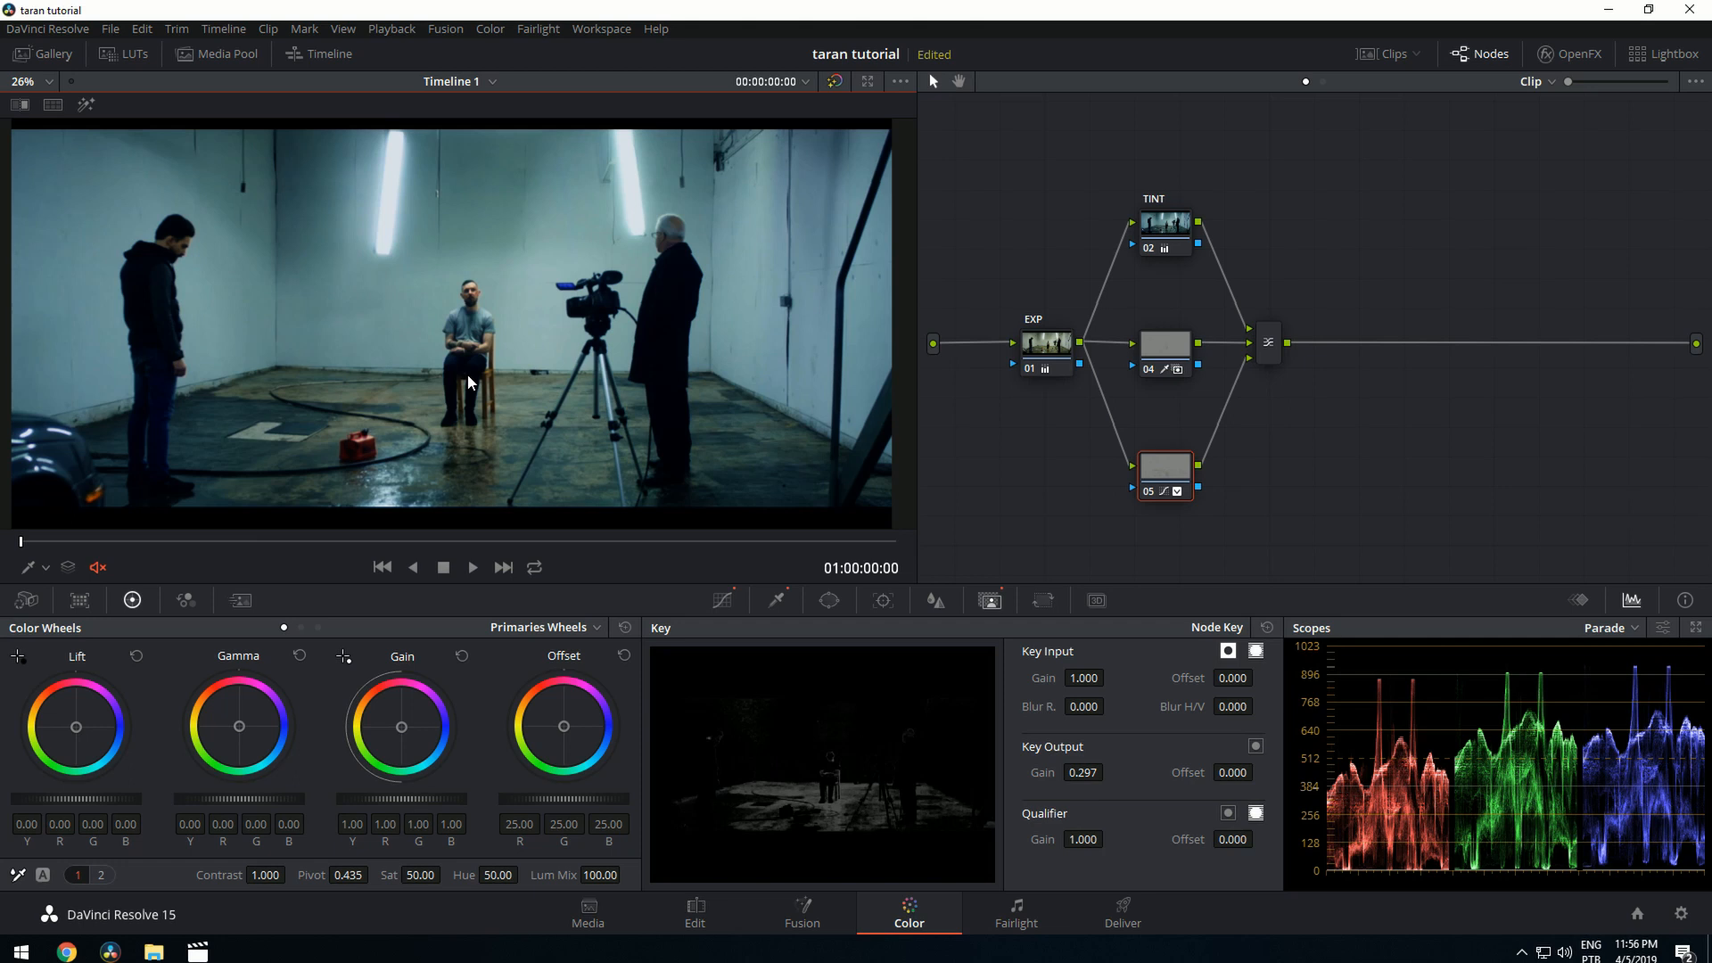
{"action": "mouse_move", "coordinate": [246, 358]}
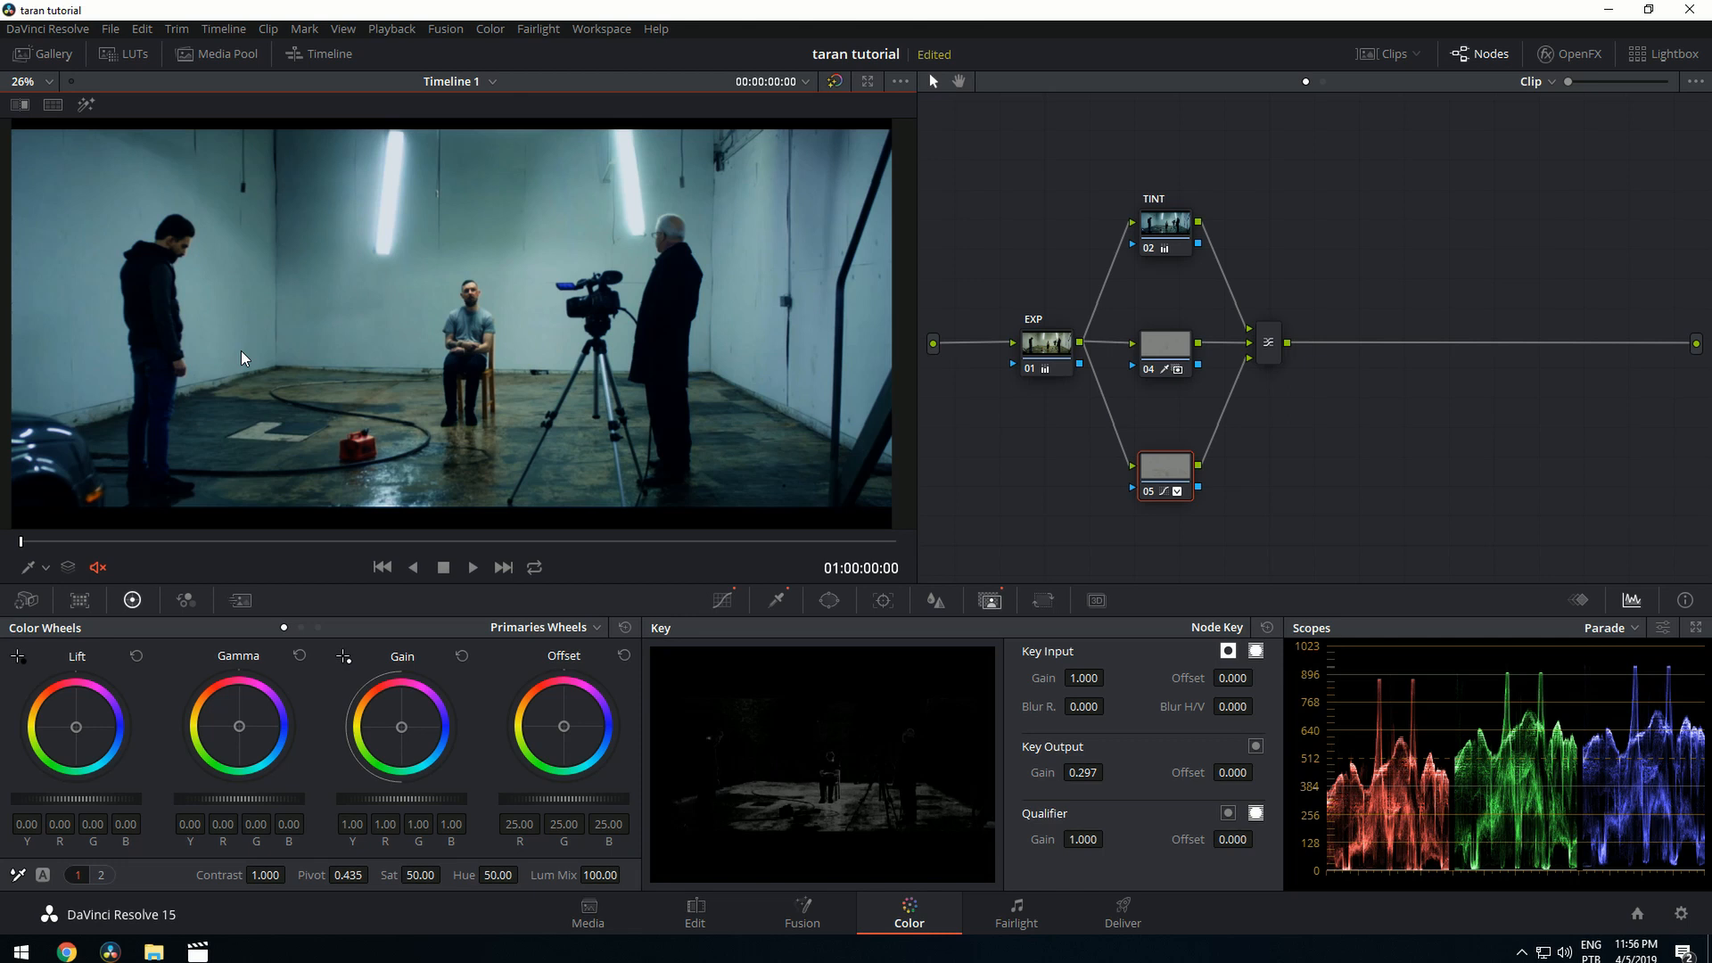
{"action": "mouse_move", "coordinate": [281, 324]}
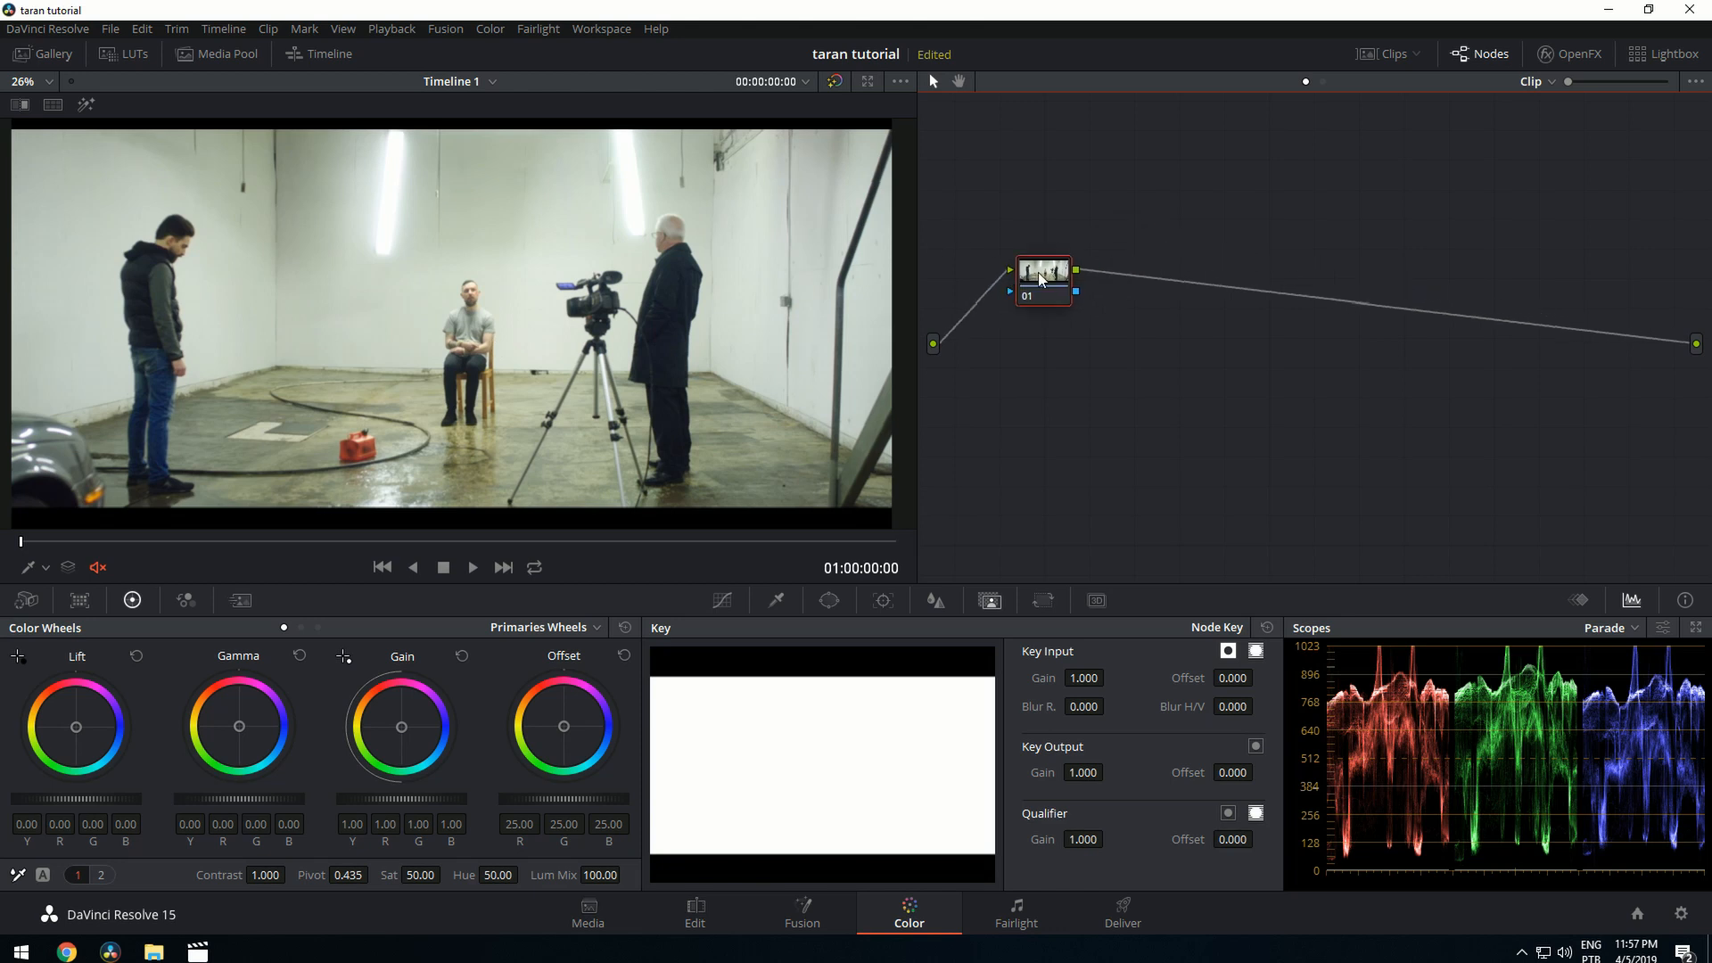
Step: Label node 01 as EXP and pull the Gain master down to about 0.38
{"action": "left_click", "coordinate": [42, 53]}
{"action": "type", "text": "EXP"}
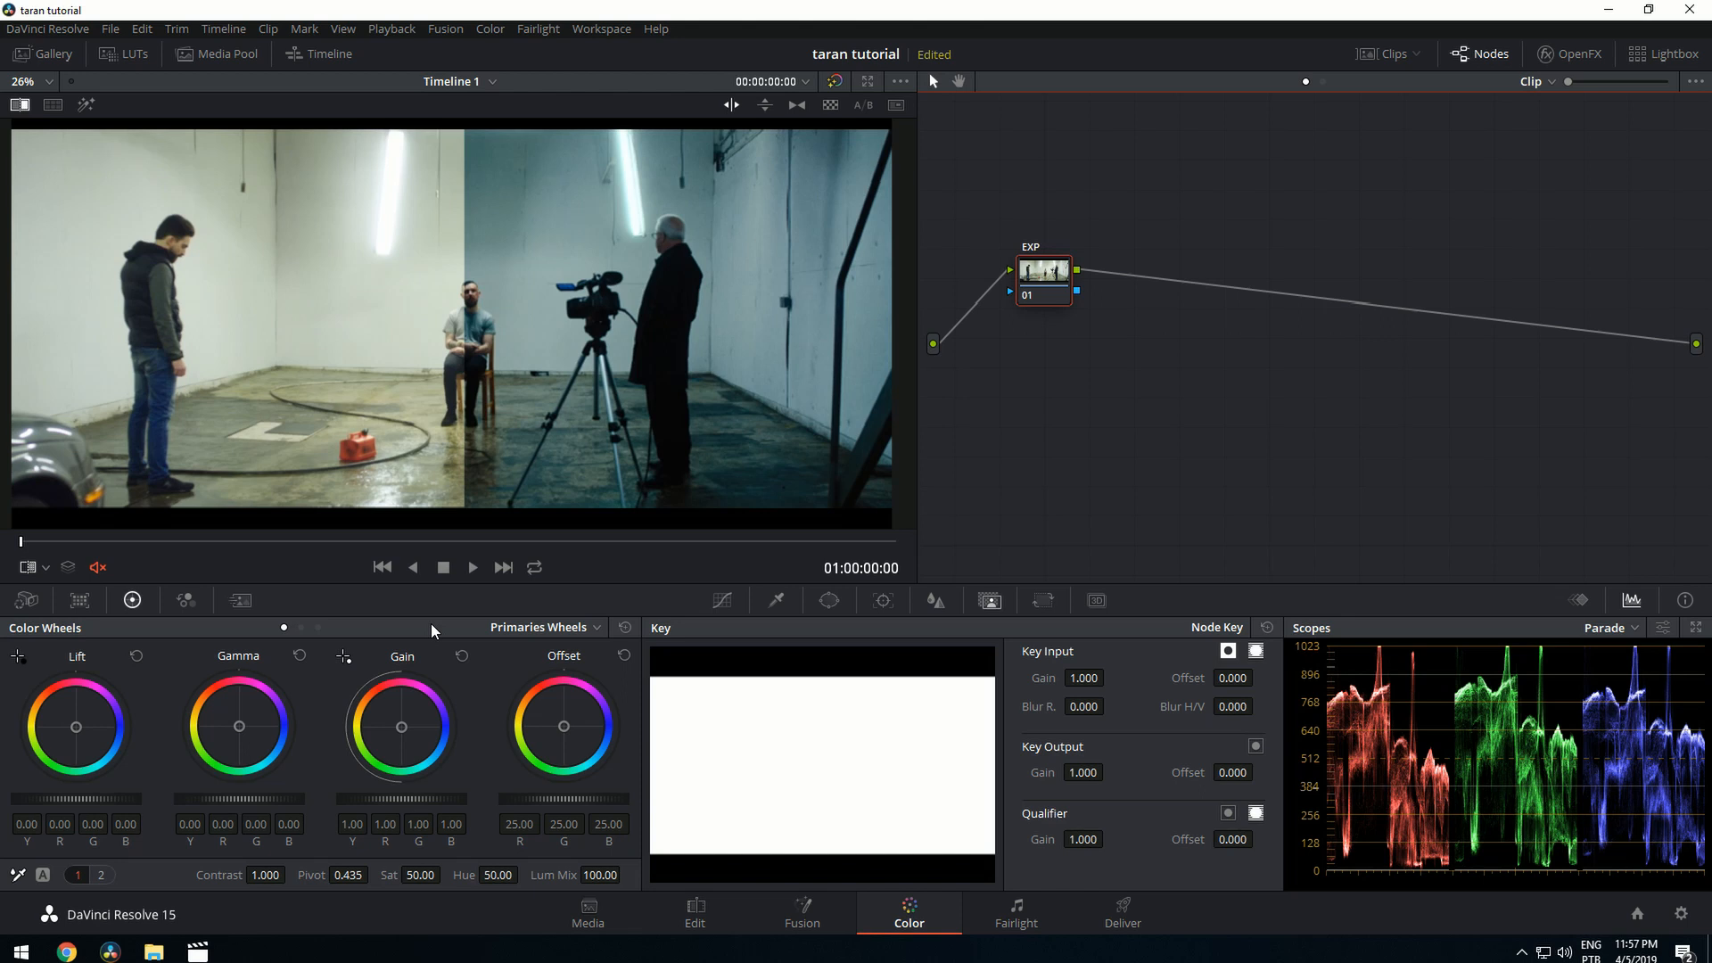
{"action": "mouse_move", "coordinate": [535, 714]}
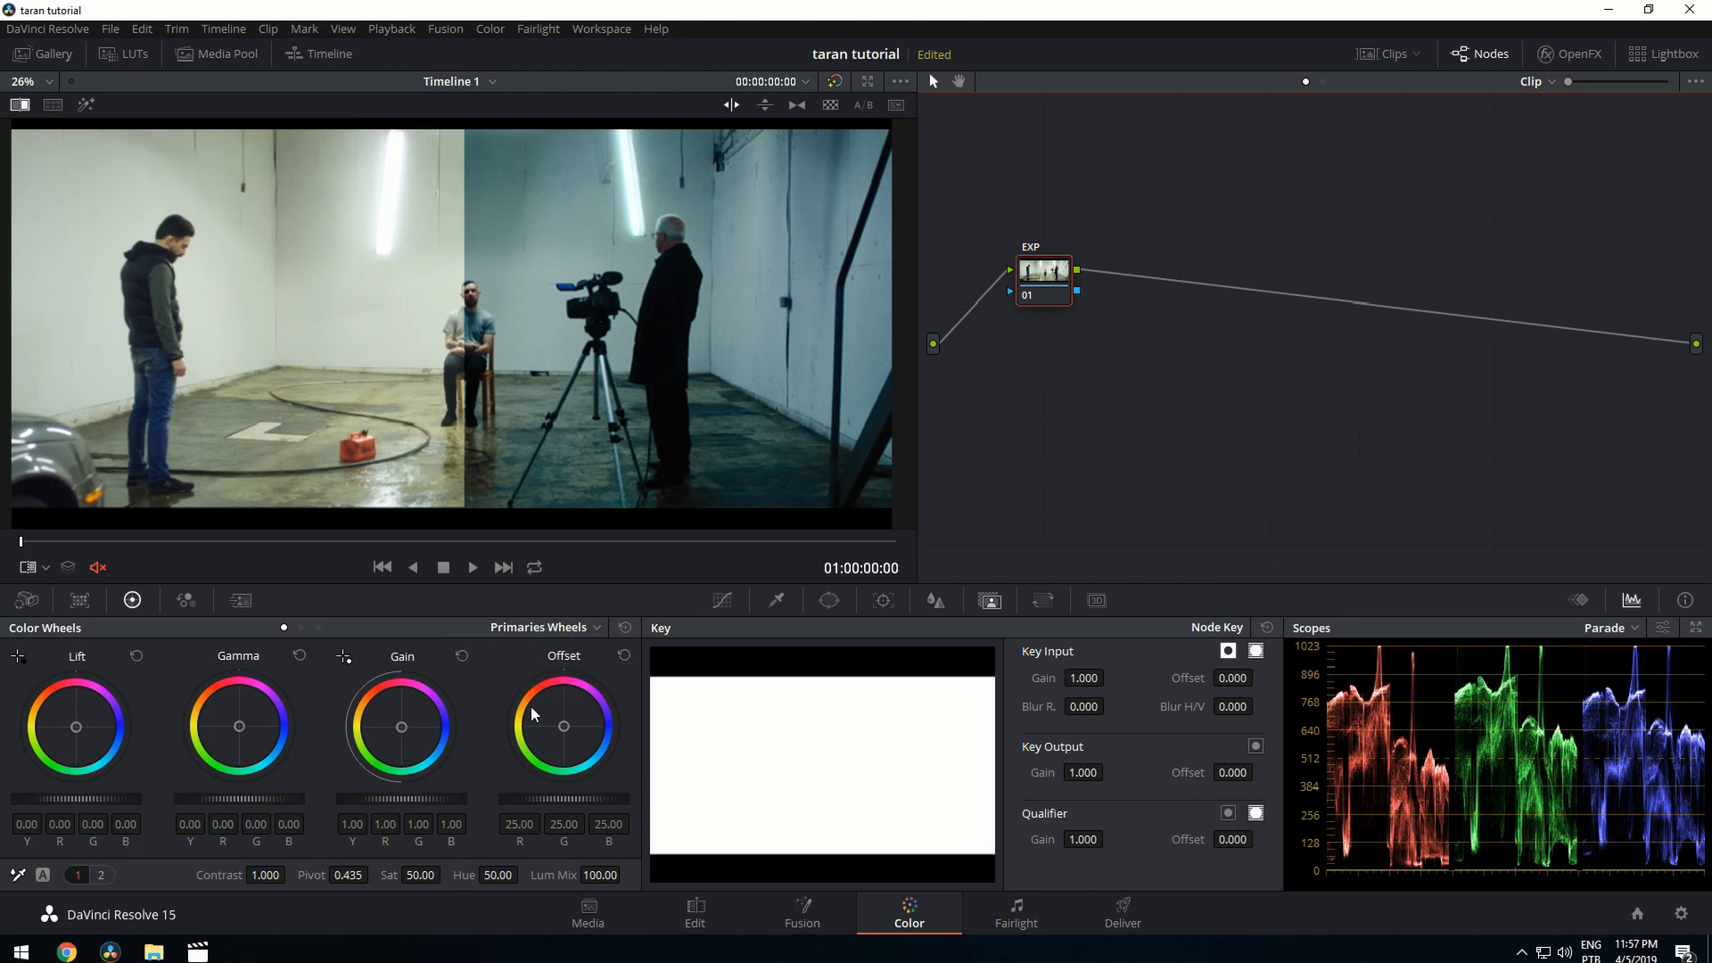
{"action": "mouse_move", "coordinate": [499, 512]}
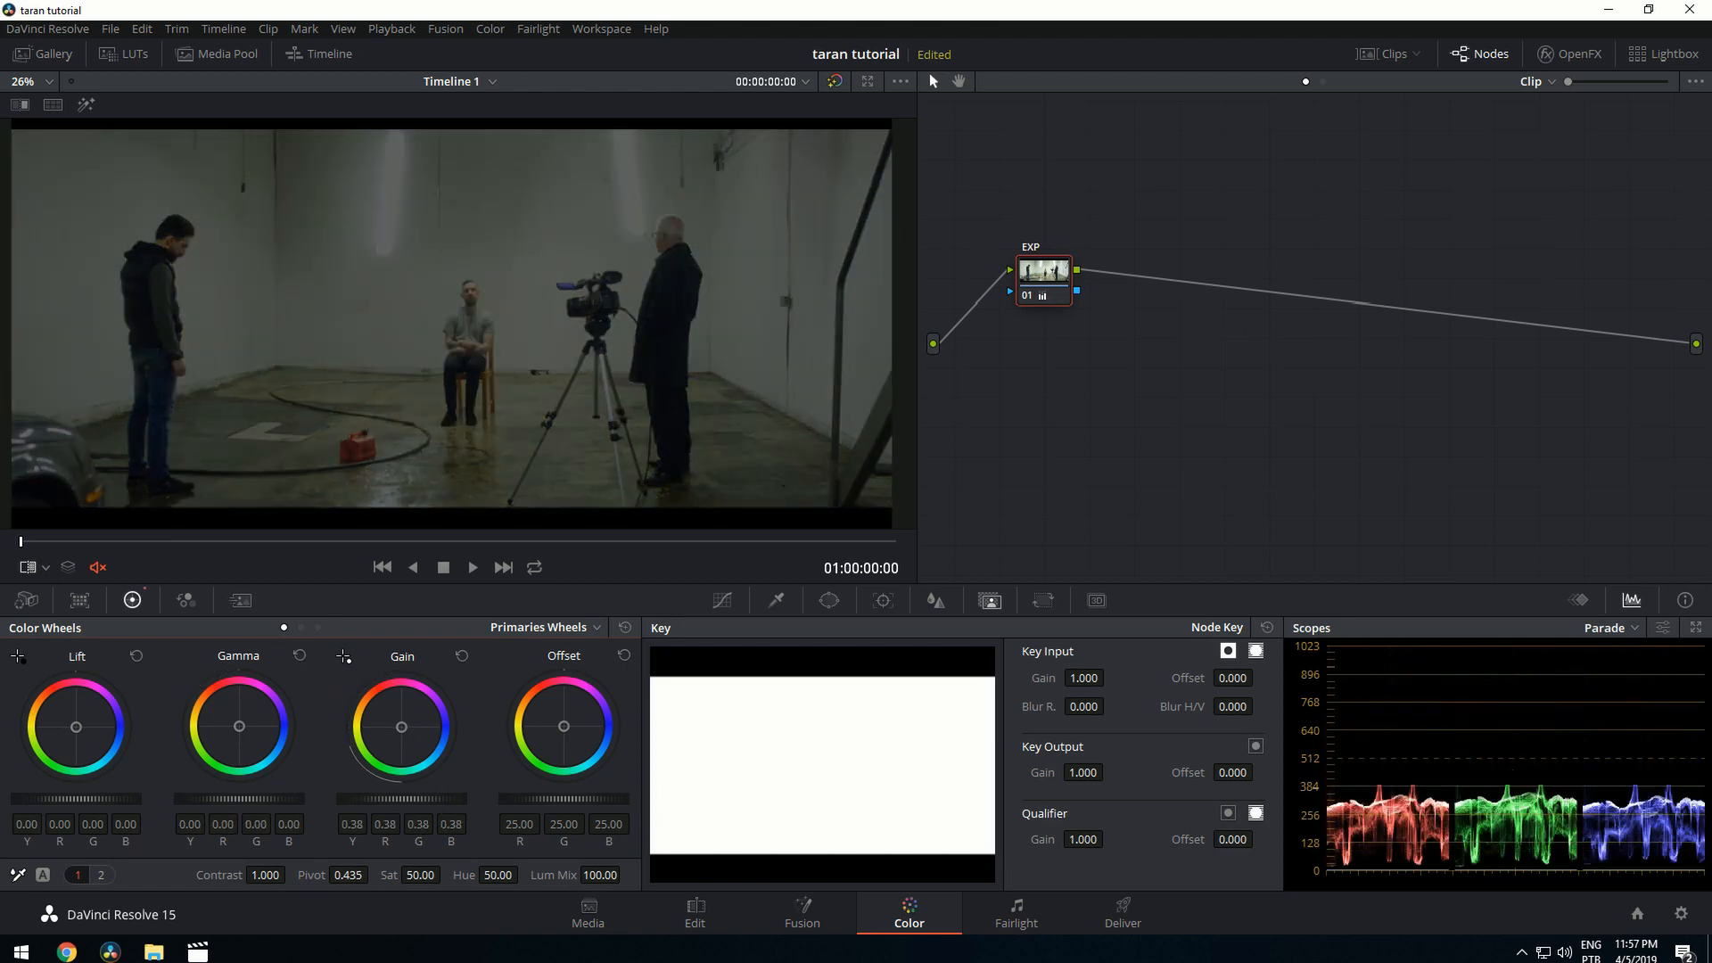
Step: Reset Gain to neutral, then lower Gamma master to -0.29 and Gain to 0.94
{"action": "left_click", "coordinate": [460, 656]}
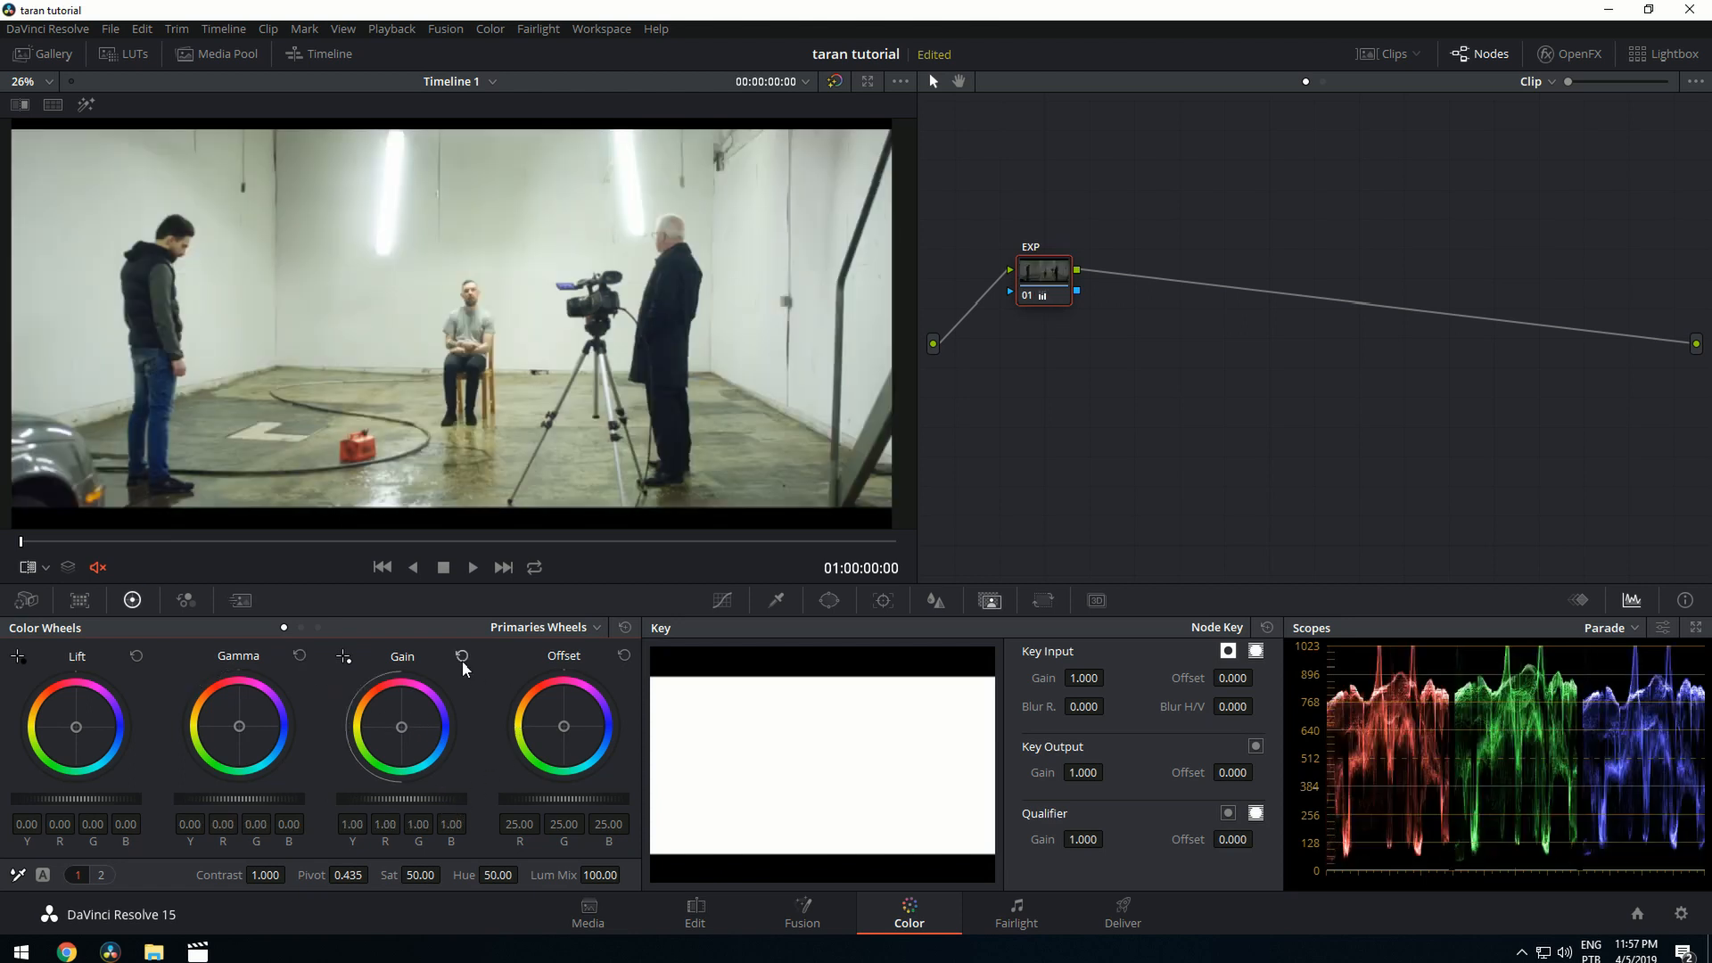
{"action": "left_click_drag", "start_coordinate": [289, 797], "coordinate": [289, 802]}
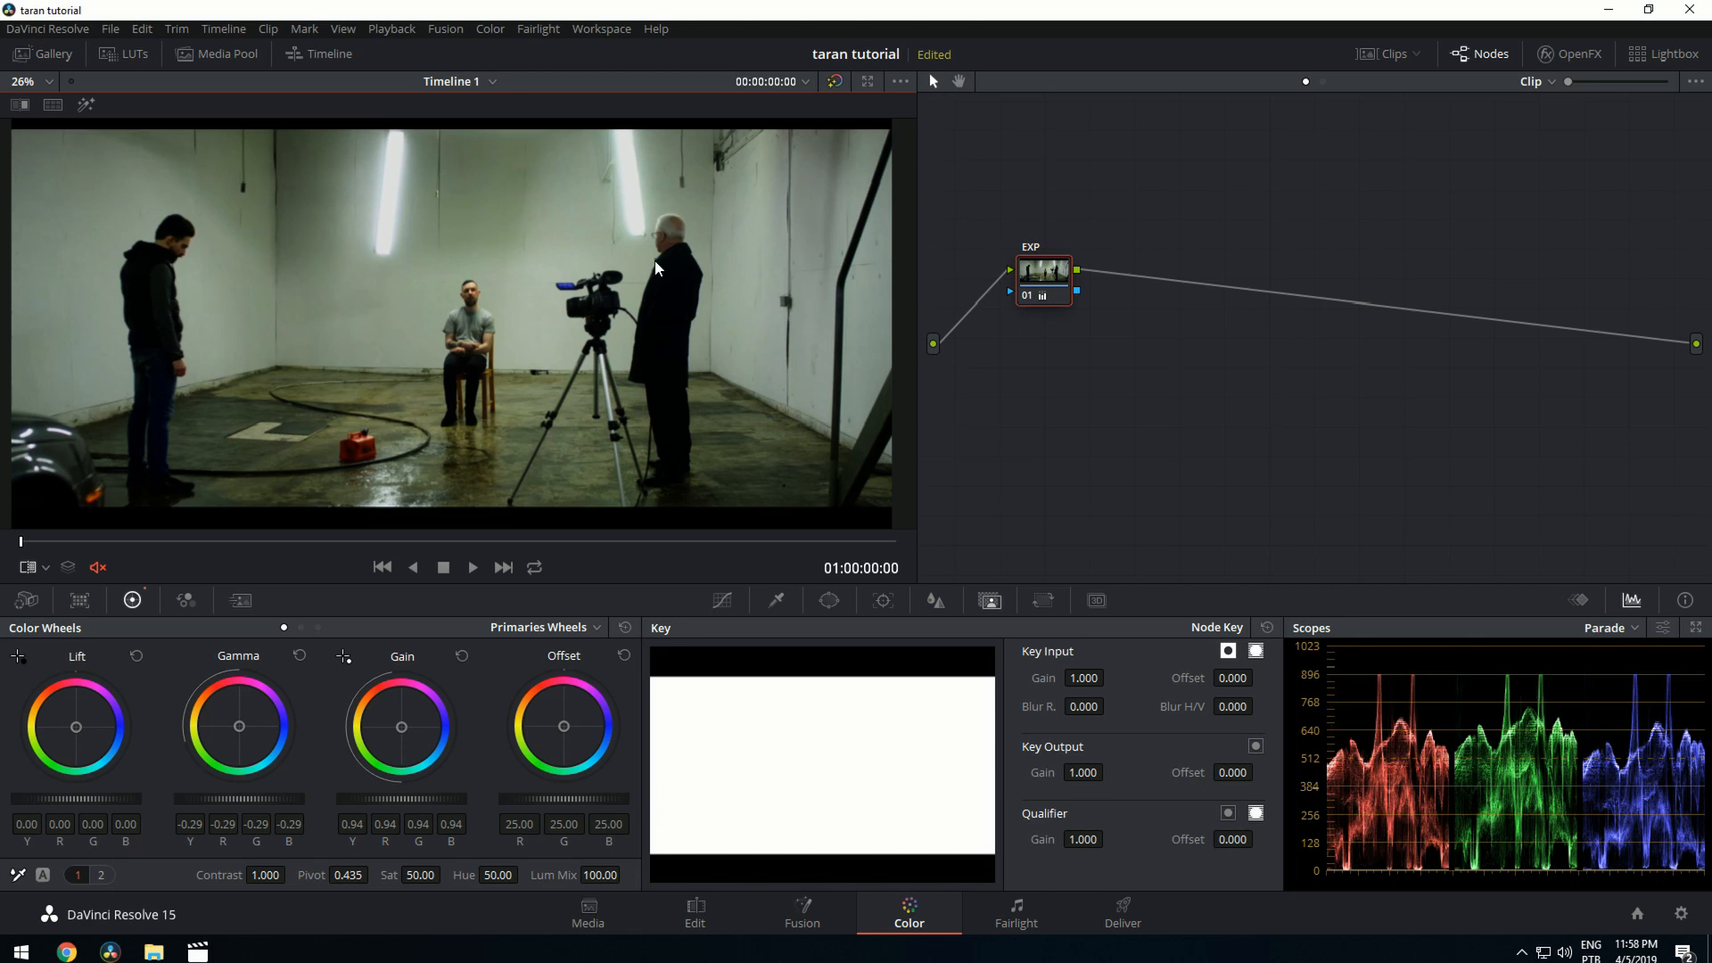
{"action": "mouse_move", "coordinate": [1106, 346]}
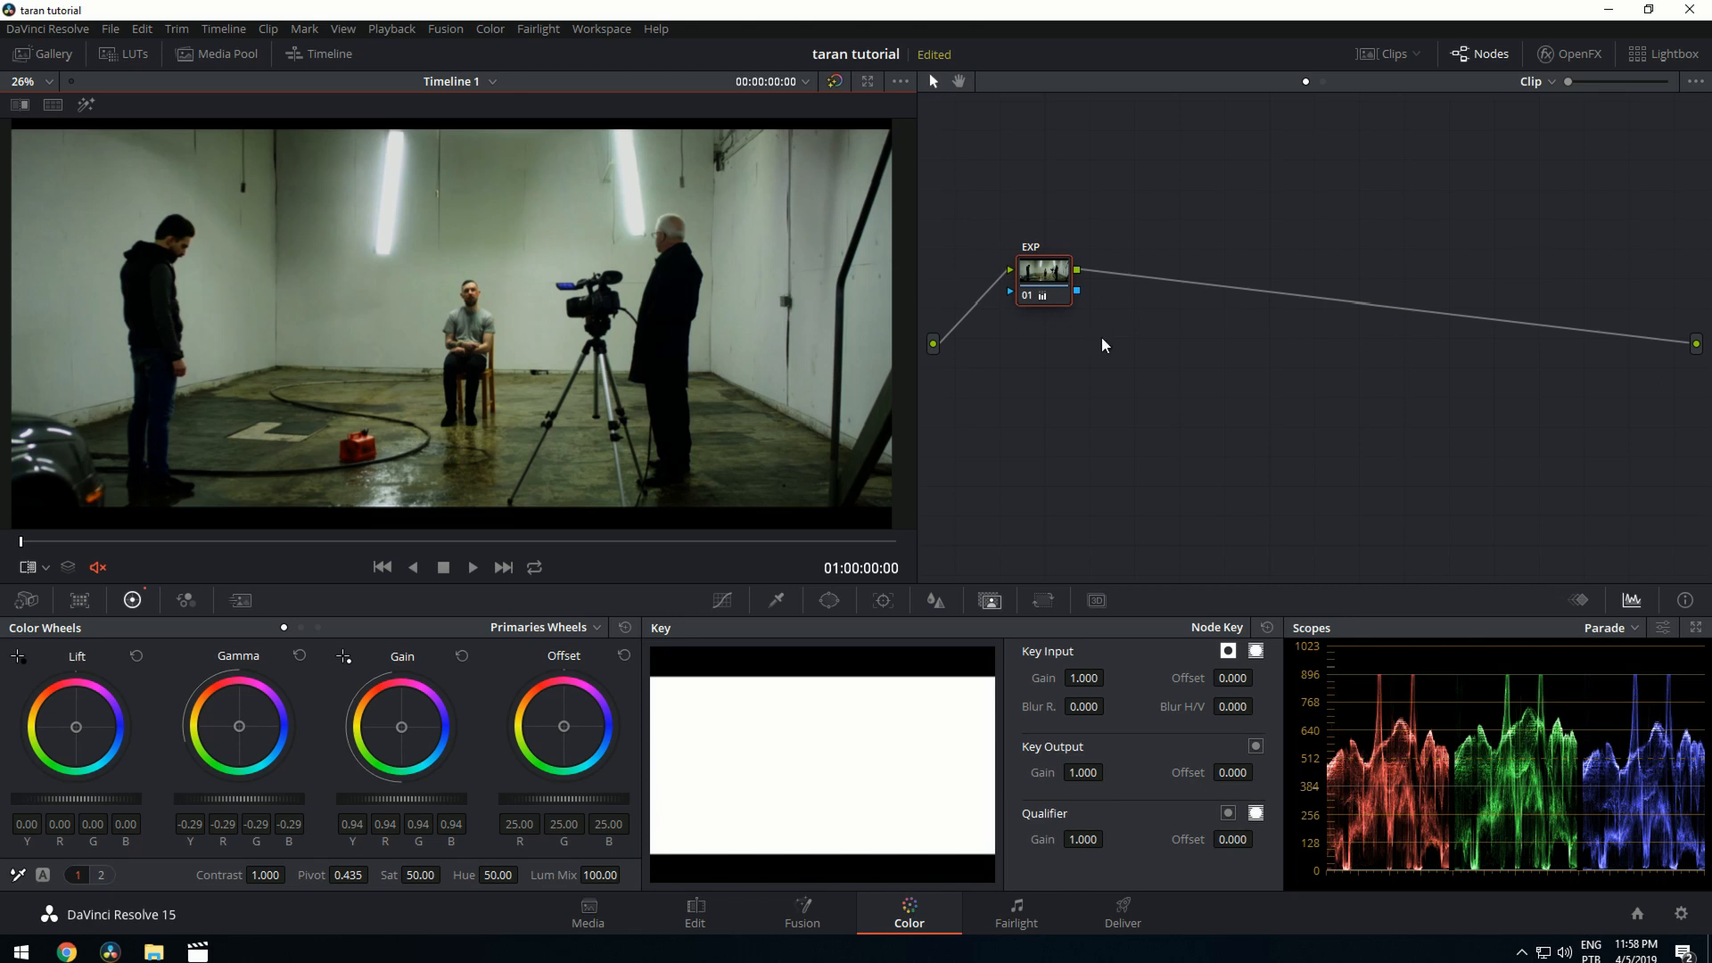
{"action": "mouse_move", "coordinate": [1057, 341]}
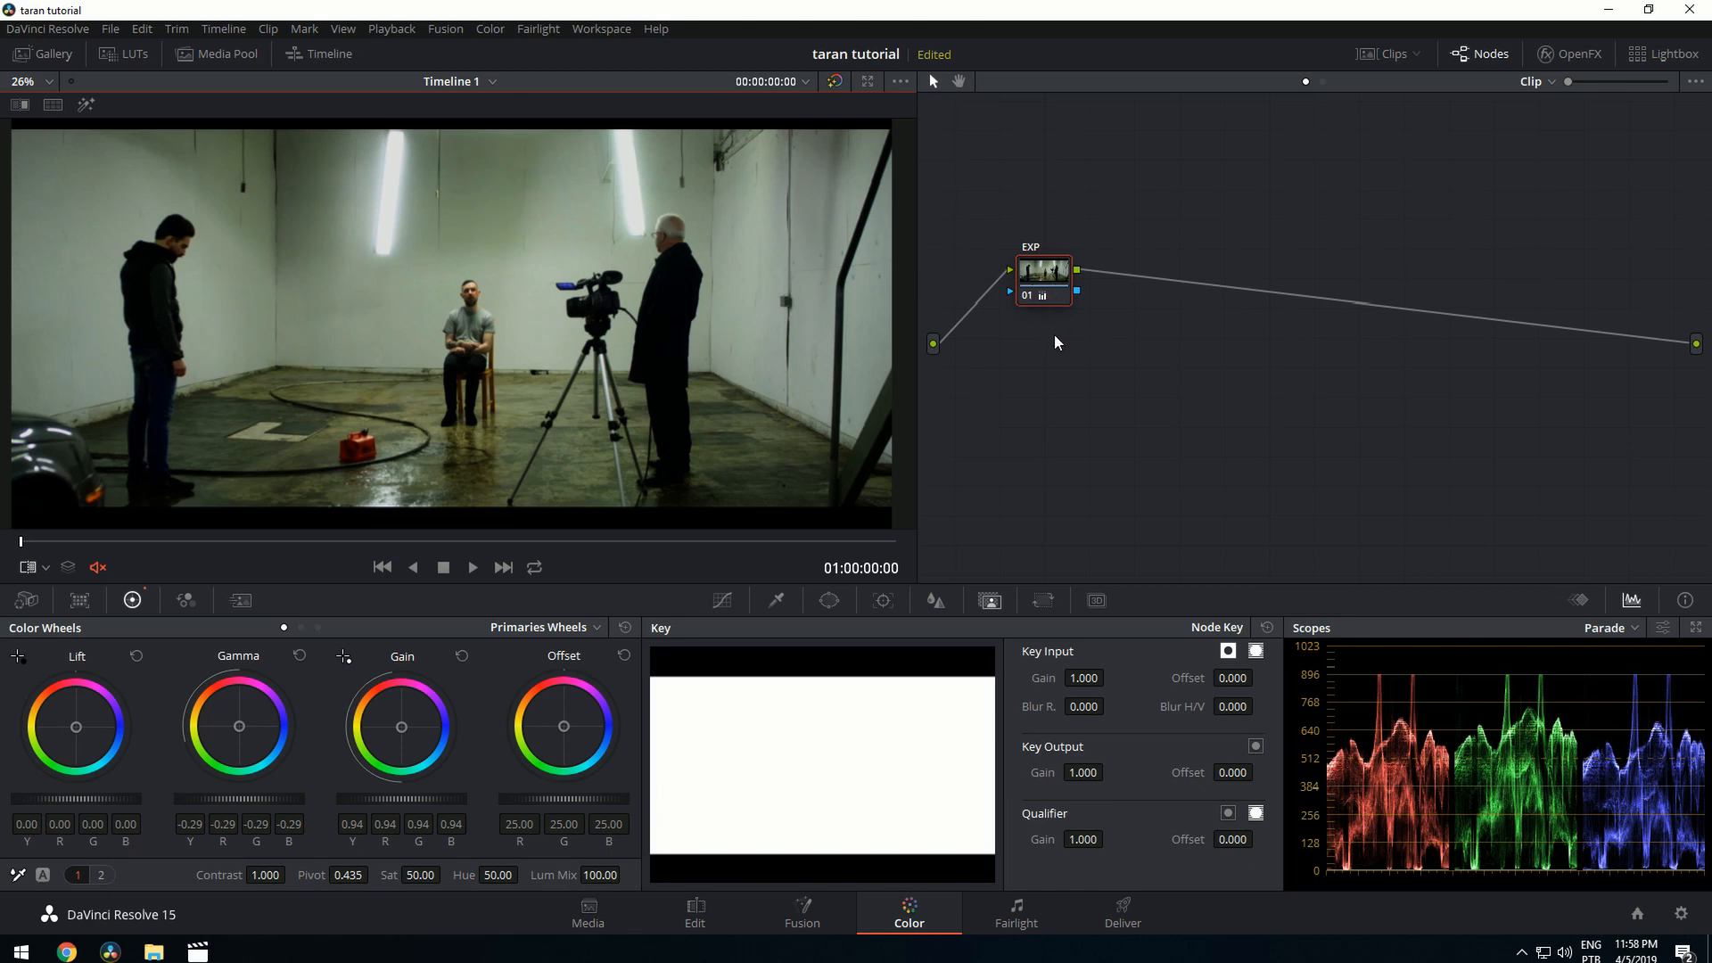
Step: Add a serial node after EXP and label it TINT
{"action": "right_click", "coordinate": [1045, 276]}
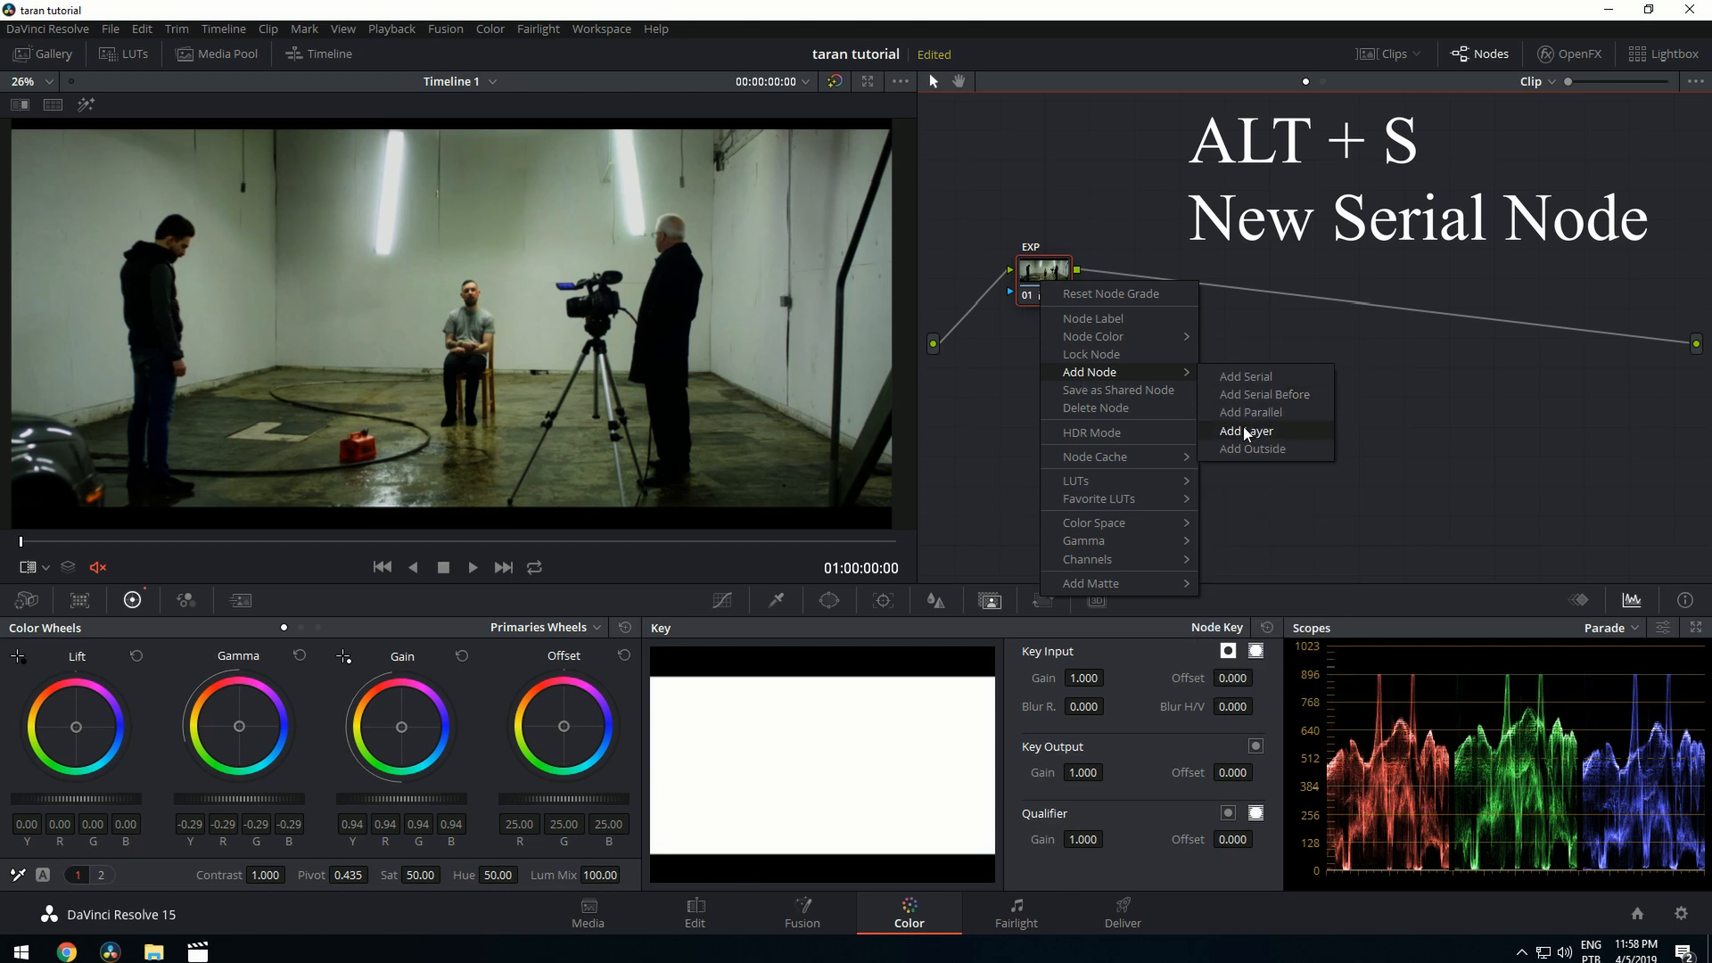
{"action": "left_click", "coordinate": [1244, 376]}
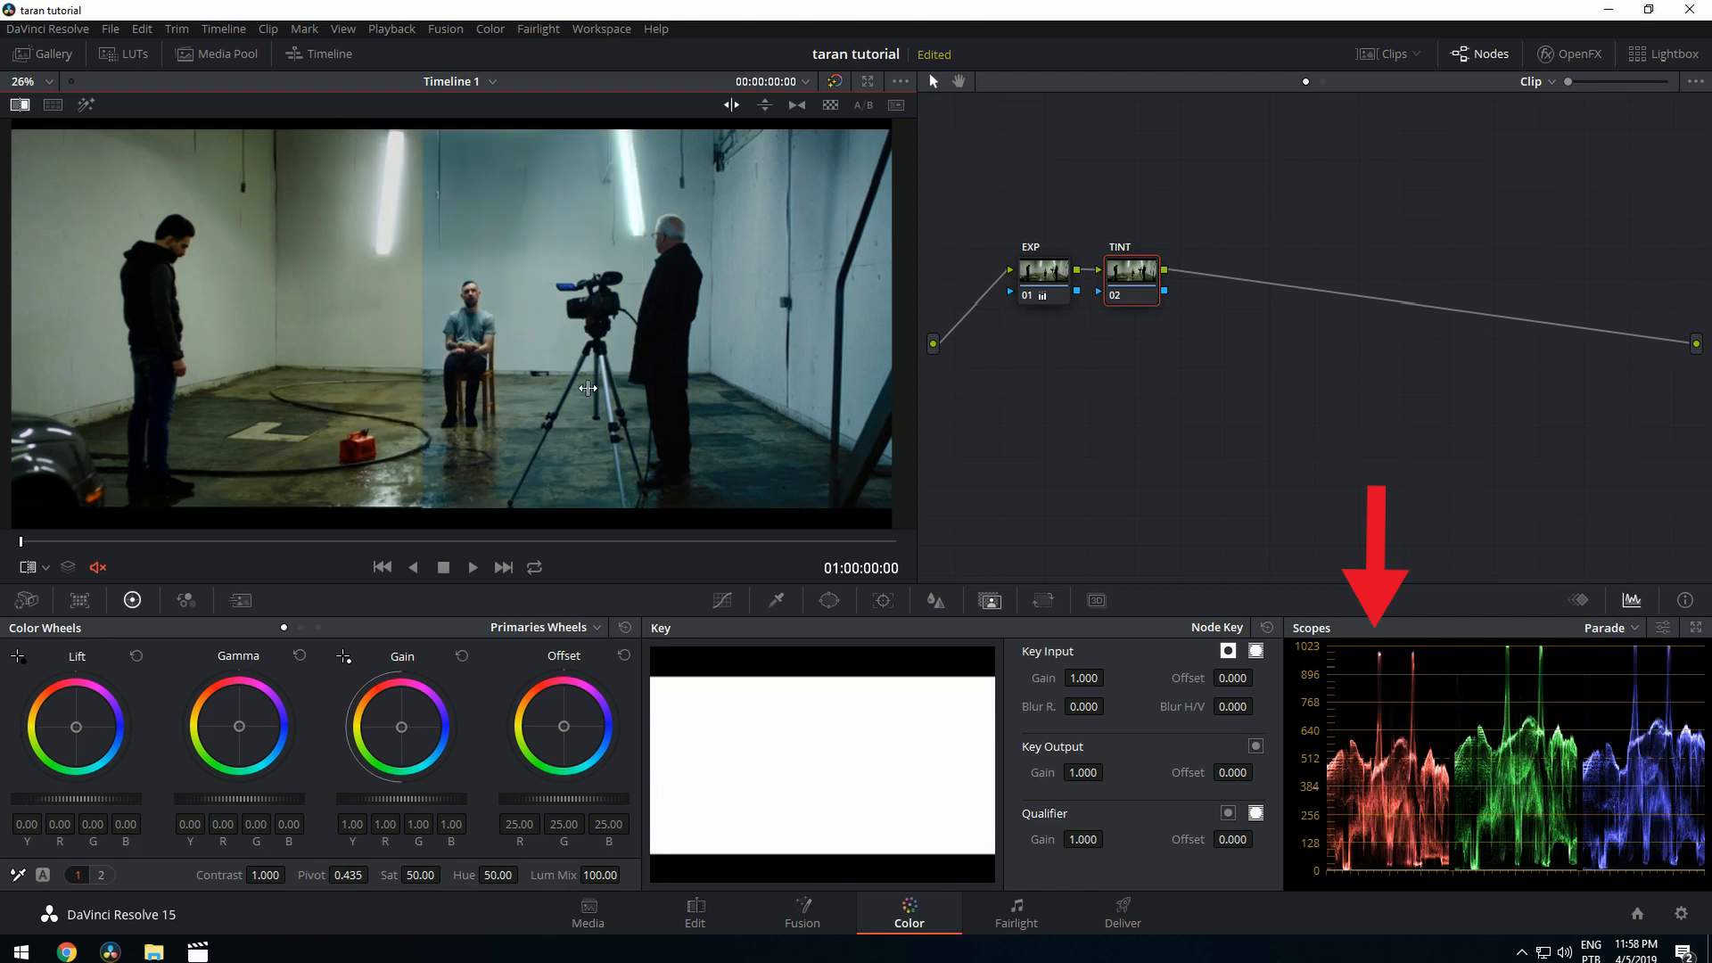
Step: In Primaries Bars, set TINT's Gamma R to -0.12, G to -0.05 and B to 0.03
{"action": "left_click", "coordinate": [594, 627]}
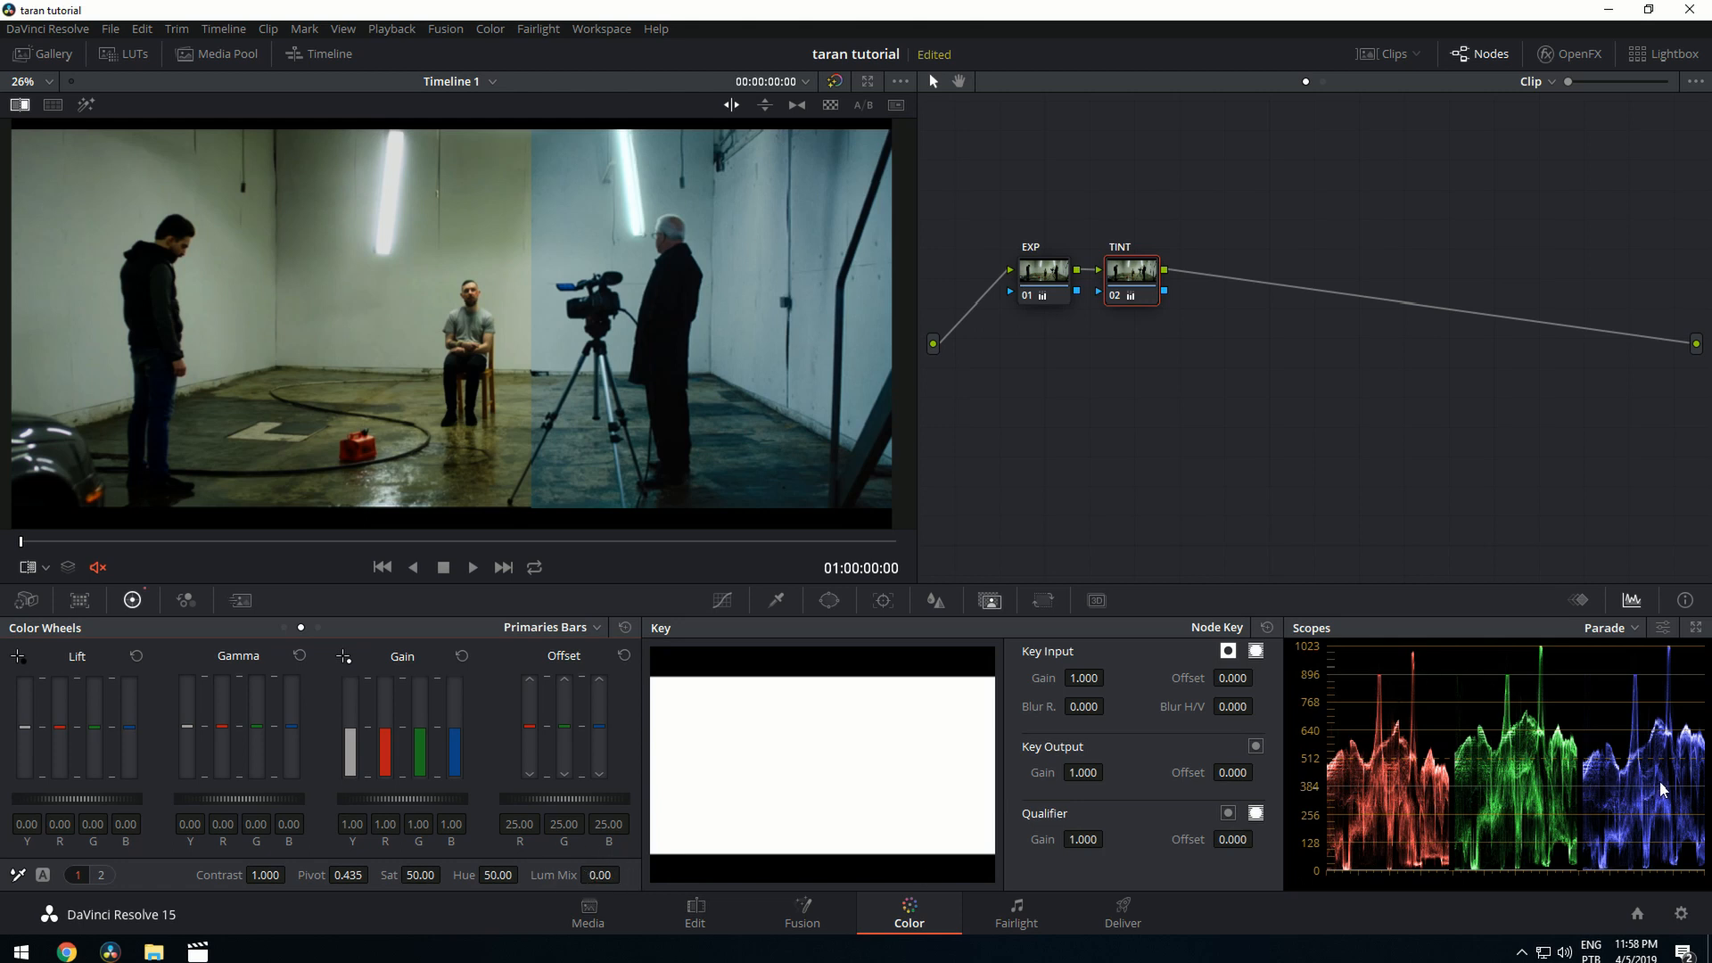
{"action": "left_click", "coordinate": [599, 874]}
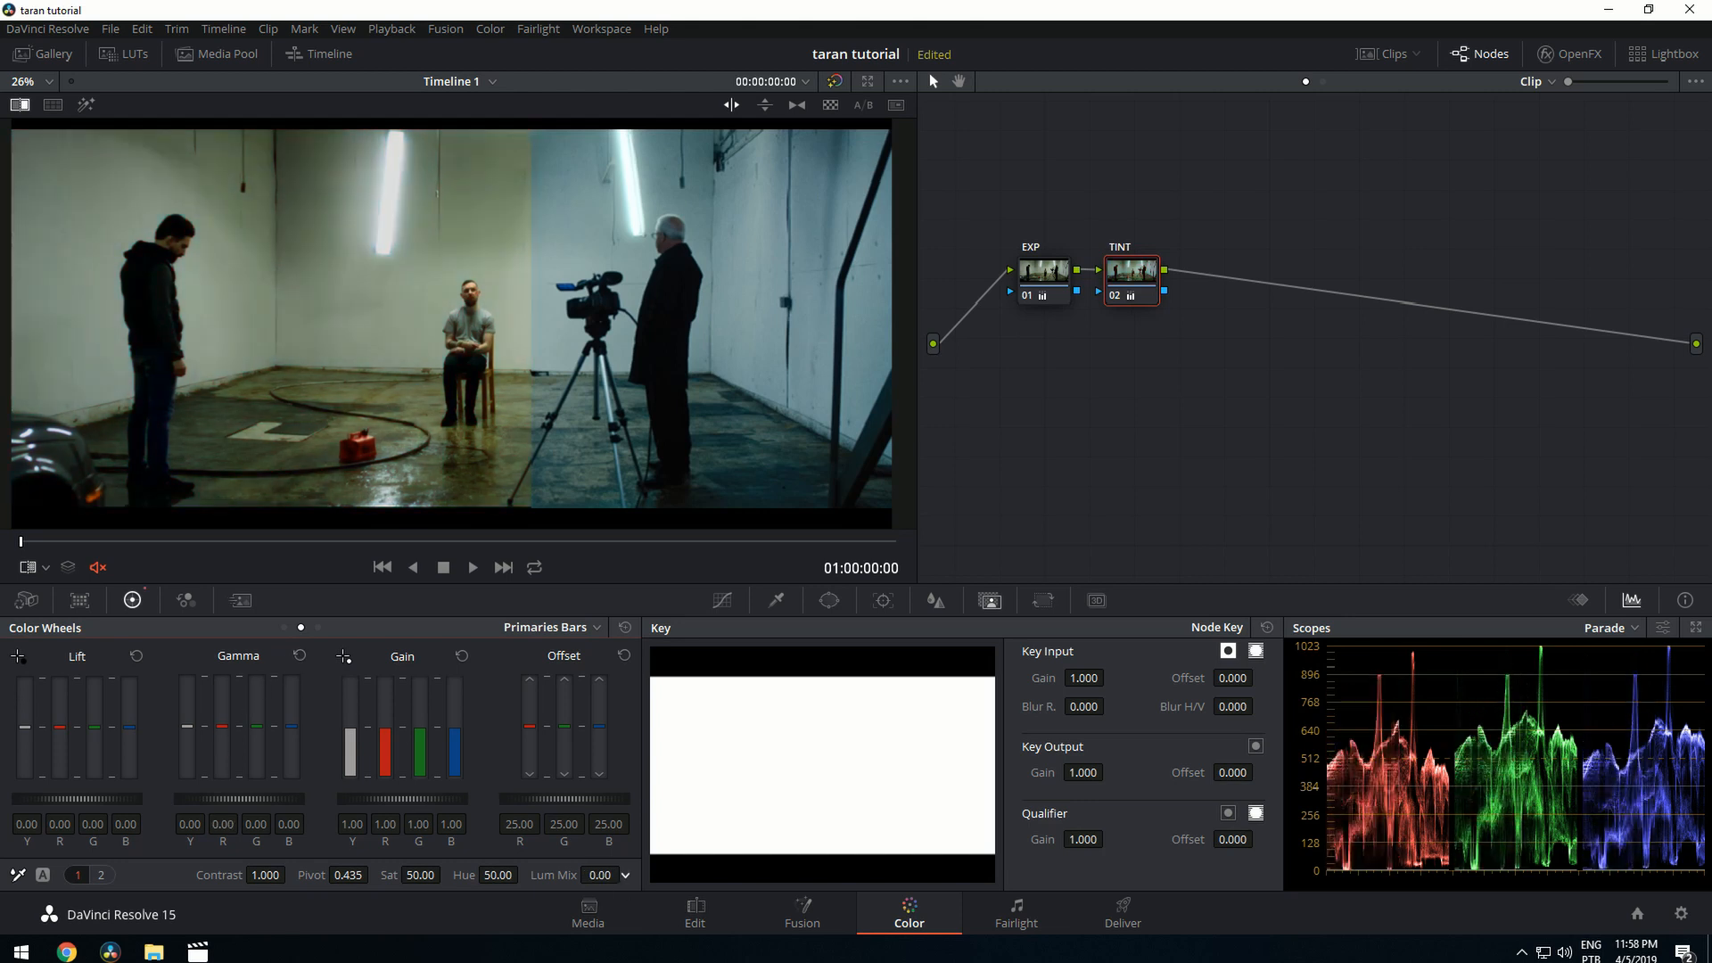
{"action": "left_click_drag", "start_coordinate": [222, 720], "coordinate": [221, 737]}
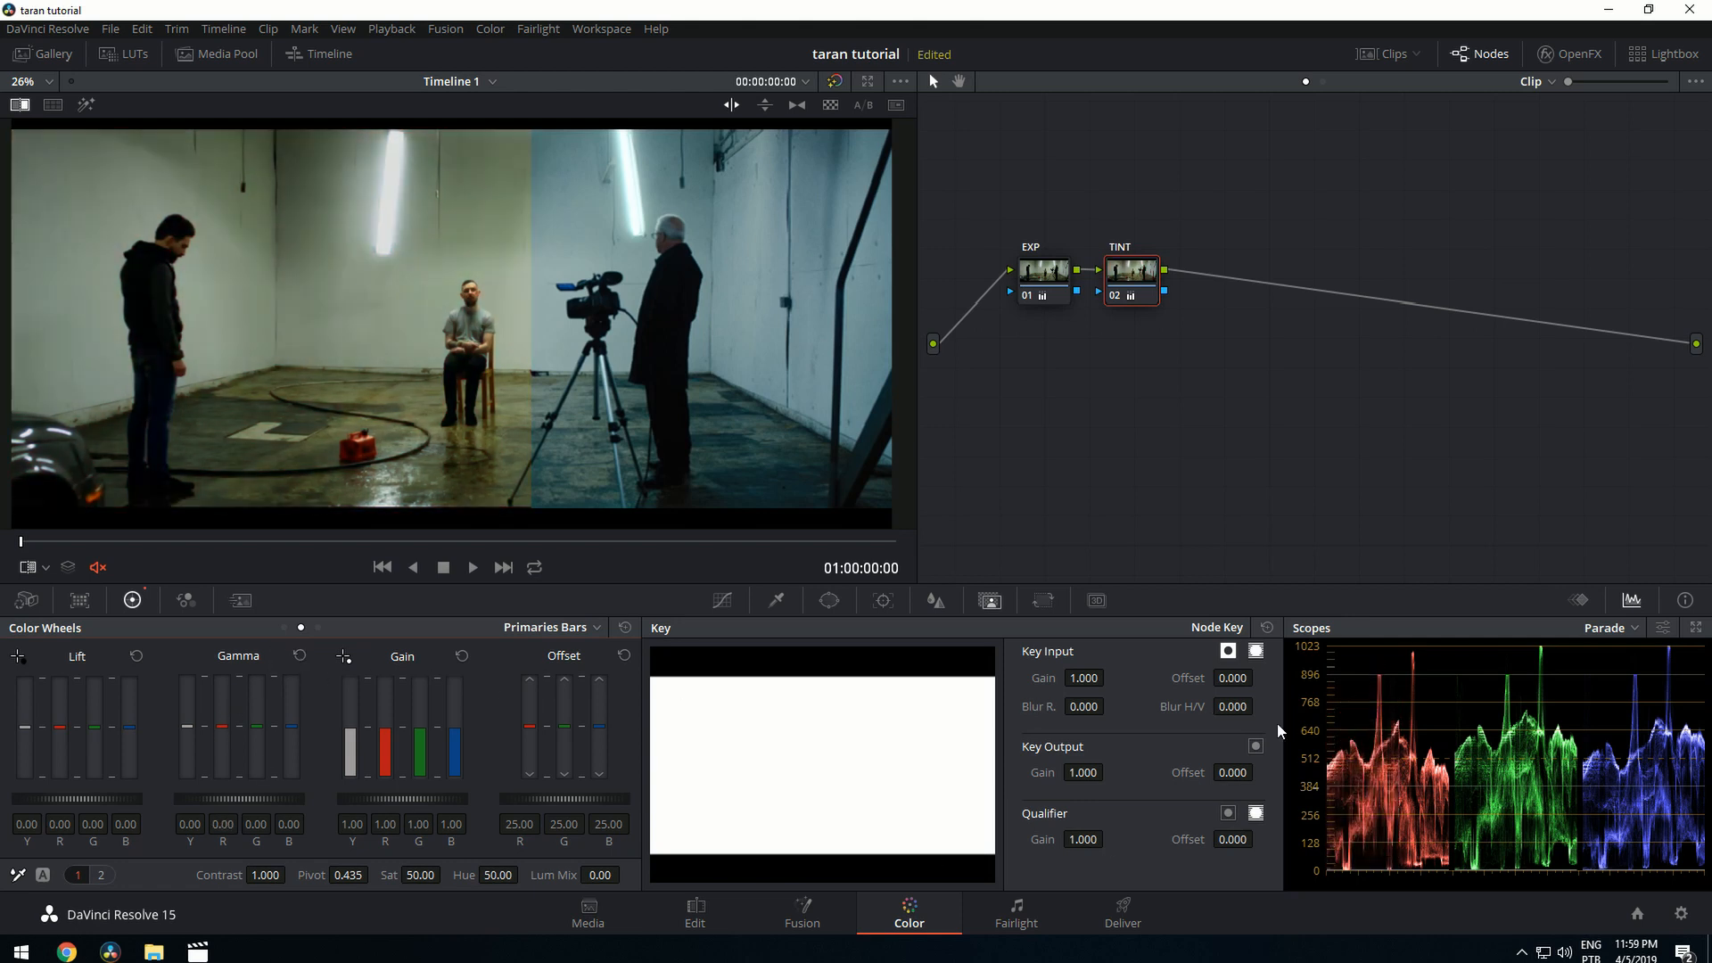
{"action": "left_click_drag", "start_coordinate": [238, 720], "coordinate": [230, 756]}
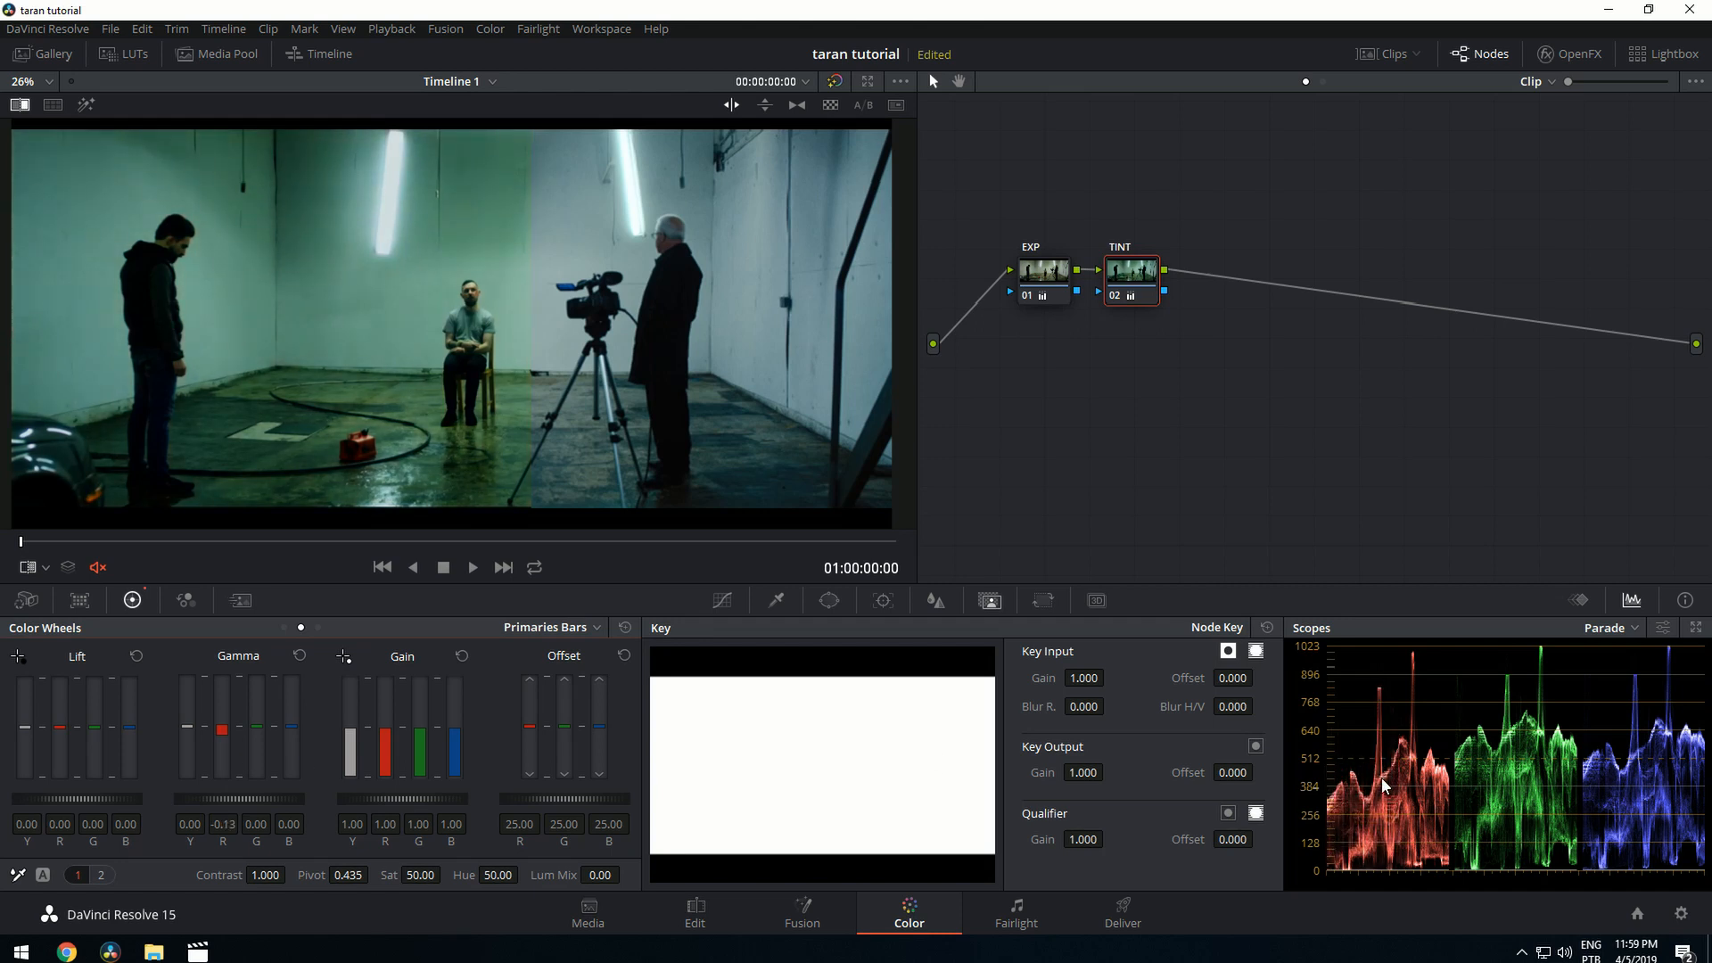
{"action": "mouse_move", "coordinate": [457, 396]}
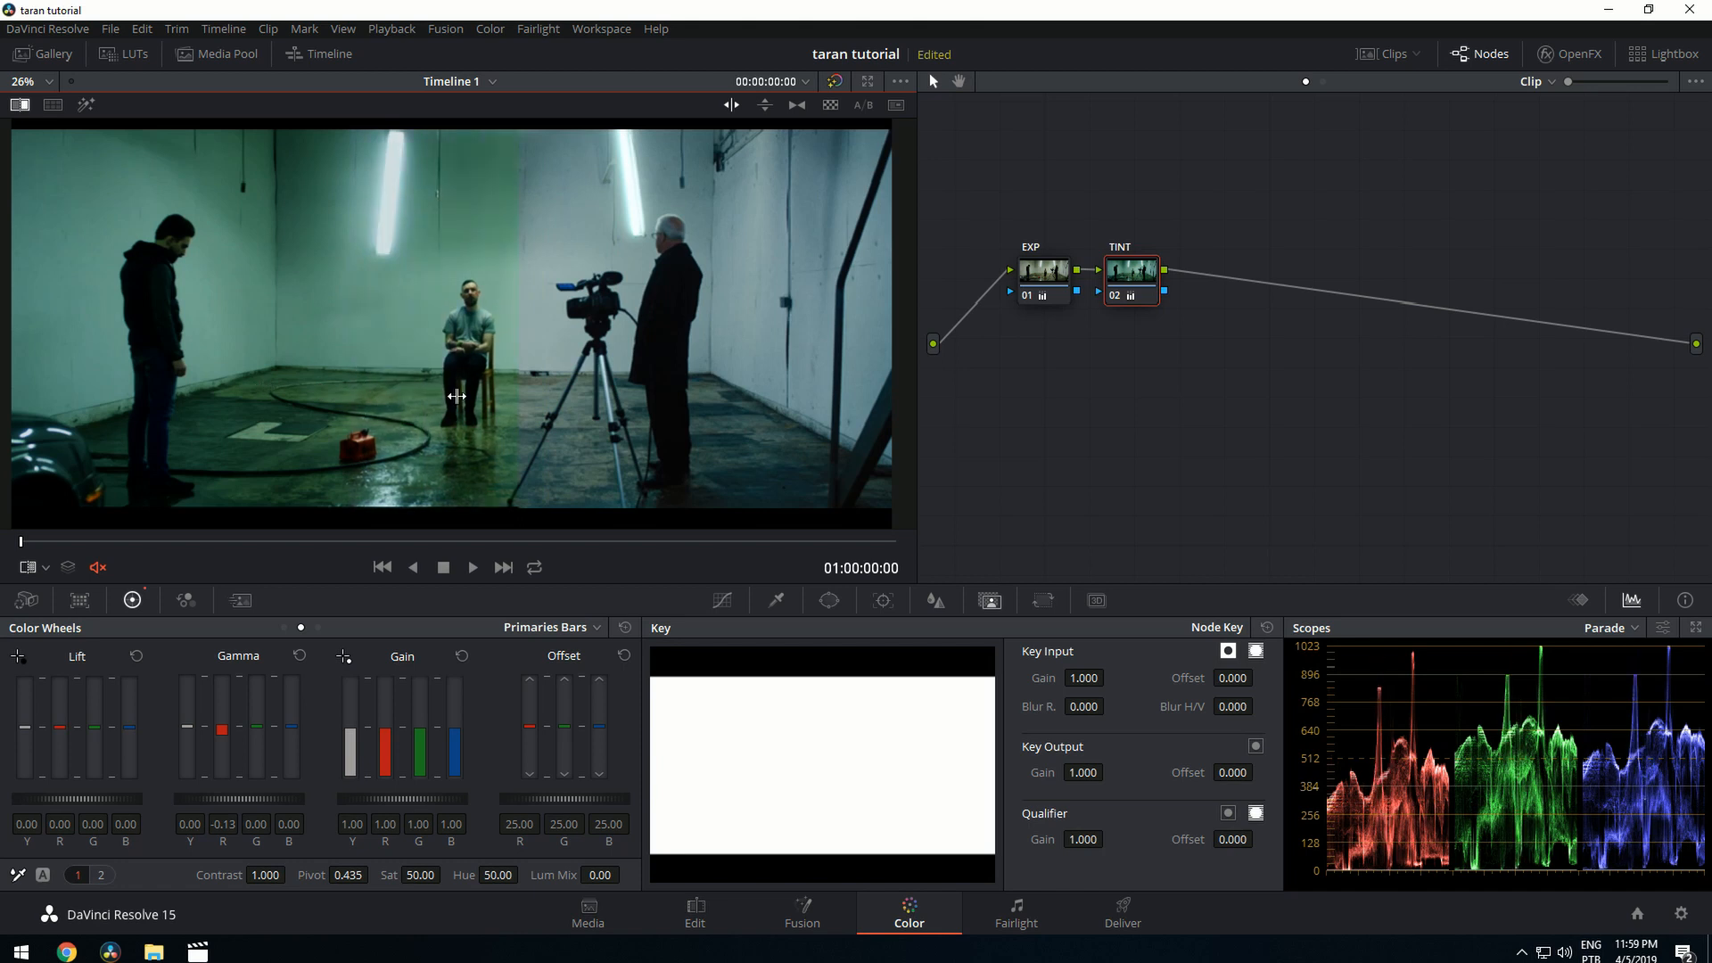
{"action": "mouse_move", "coordinate": [628, 414]}
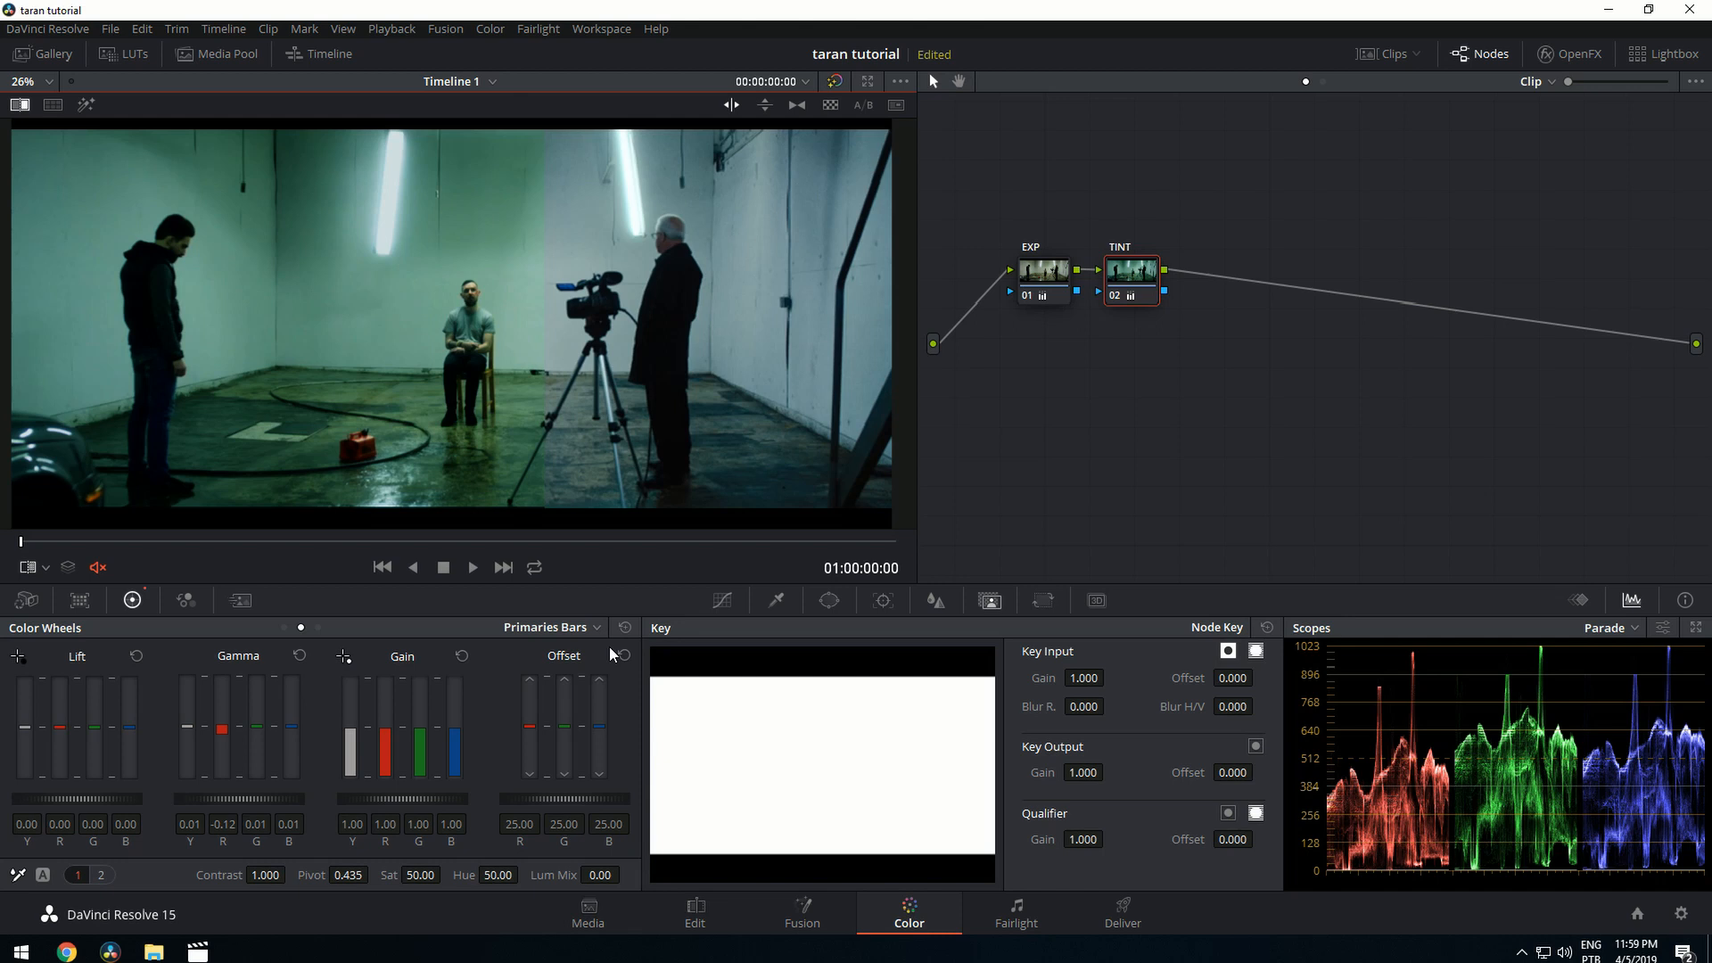
{"action": "mouse_move", "coordinate": [1116, 638]}
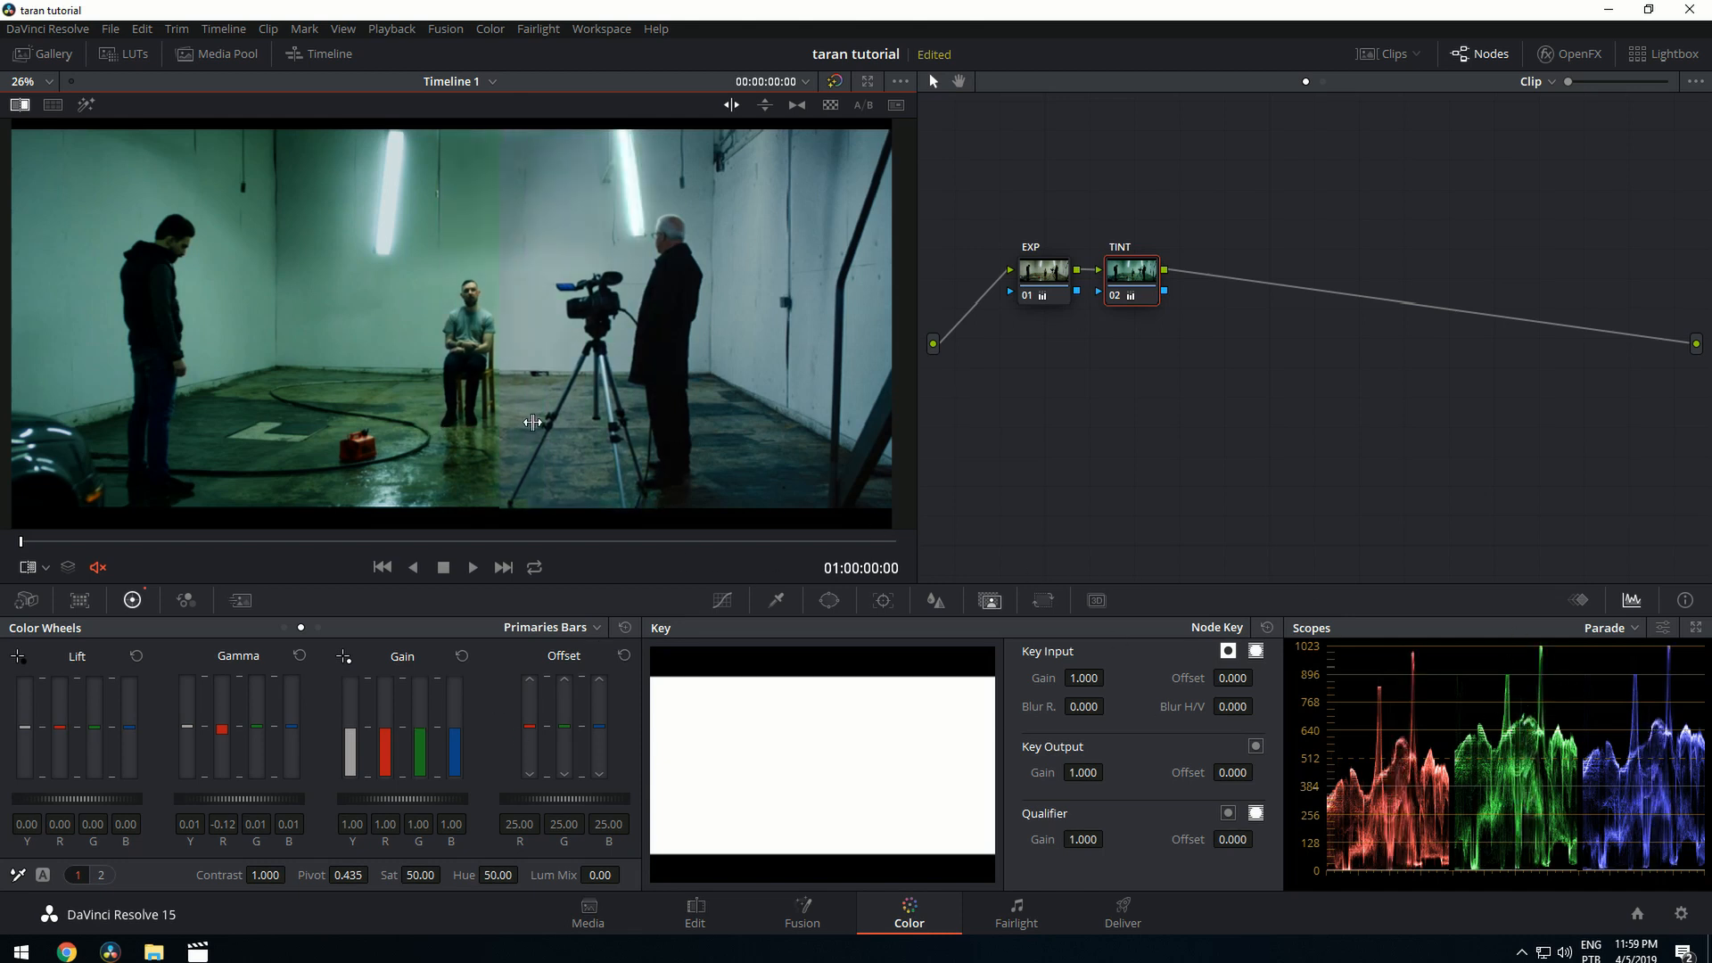
{"action": "mouse_move", "coordinate": [259, 751]}
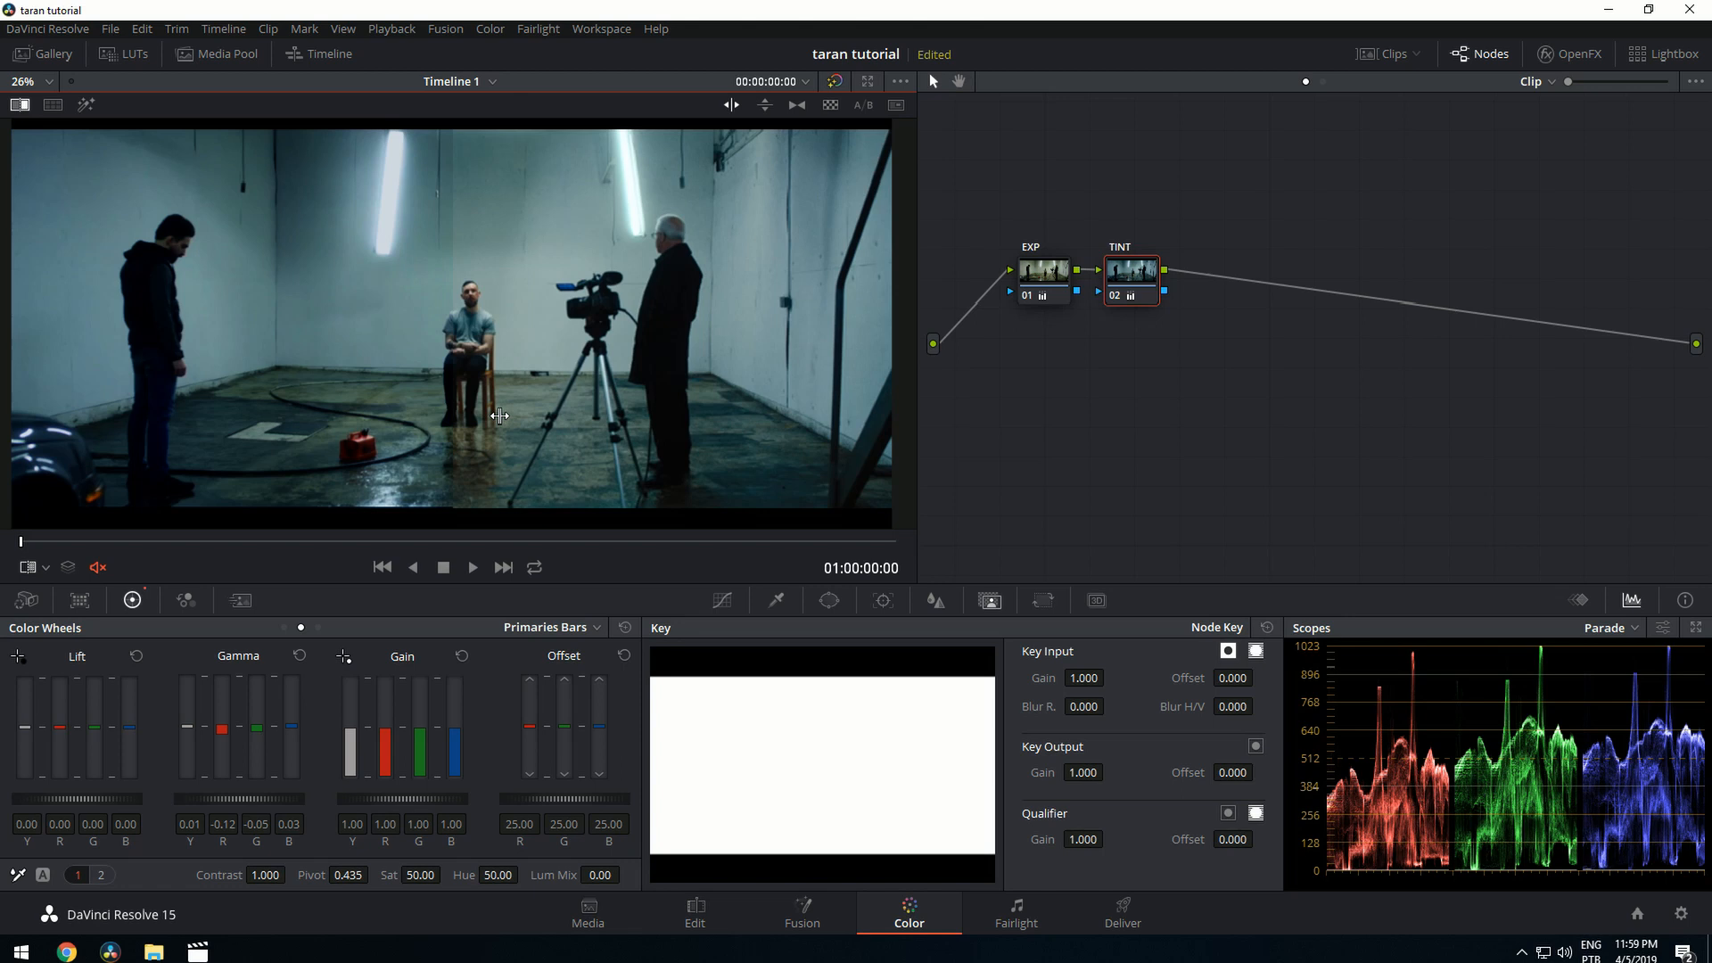
{"action": "mouse_move", "coordinate": [588, 421]}
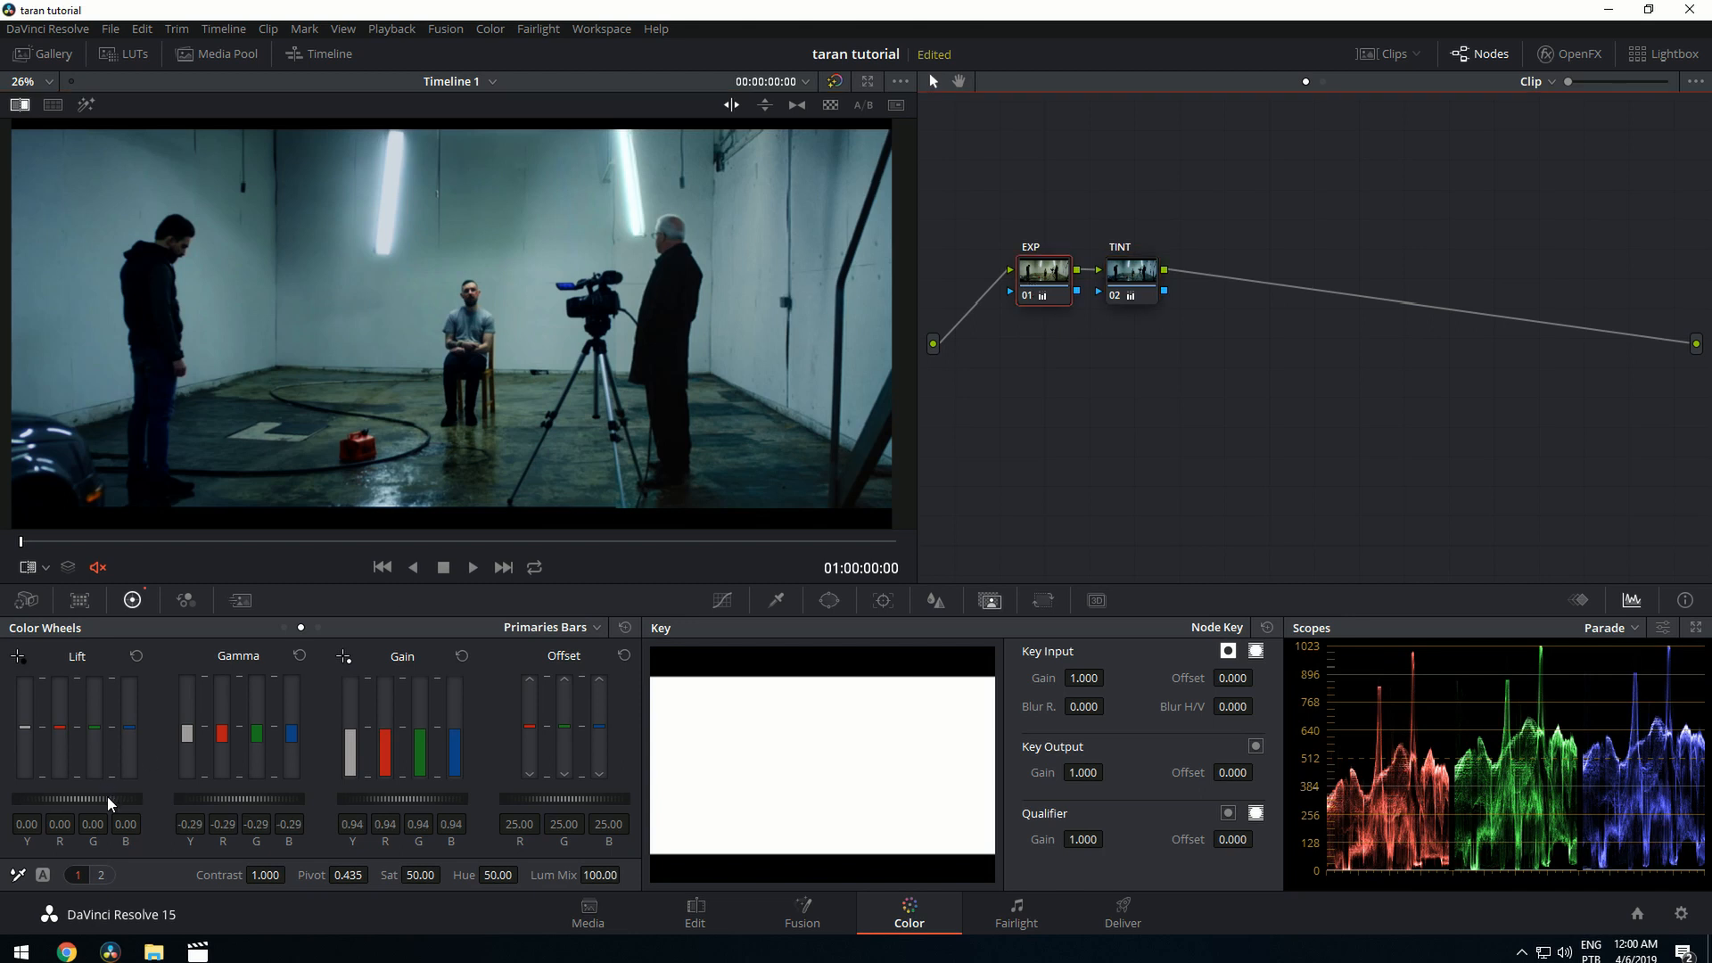
Step: Raise the Lift master slightly on EXP, then select the TINT node for grading
{"action": "left_click_drag", "start_coordinate": [77, 801], "coordinate": [77, 786]}
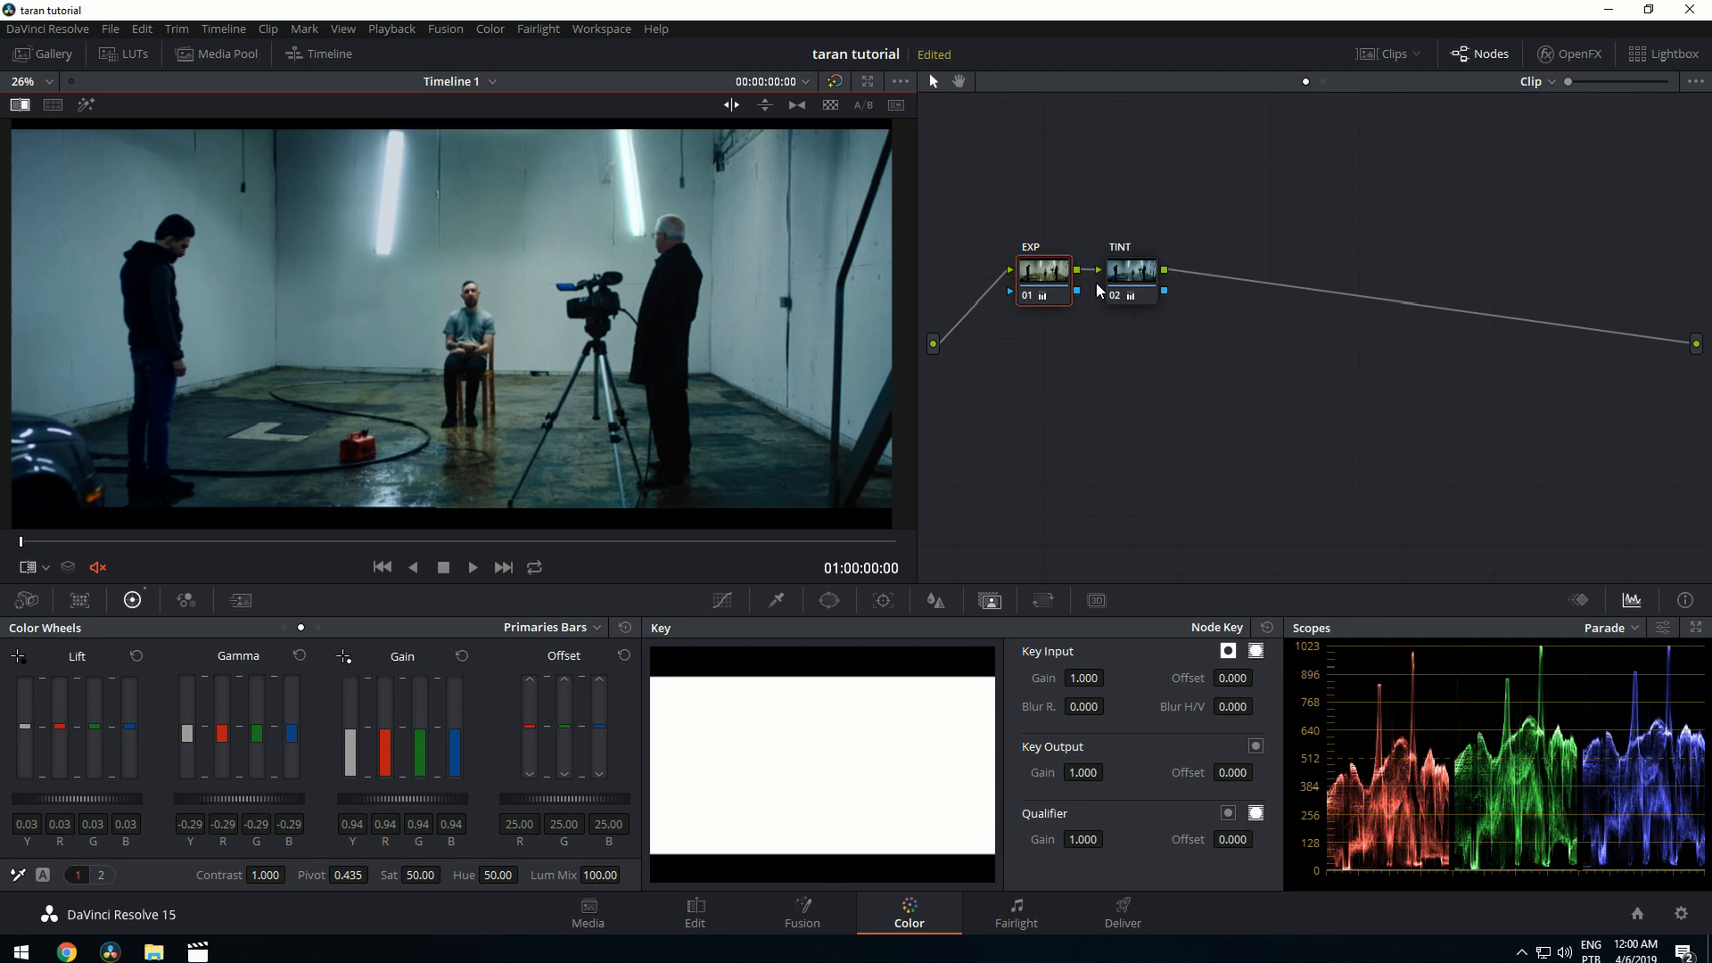
{"action": "left_click", "coordinate": [1130, 278]}
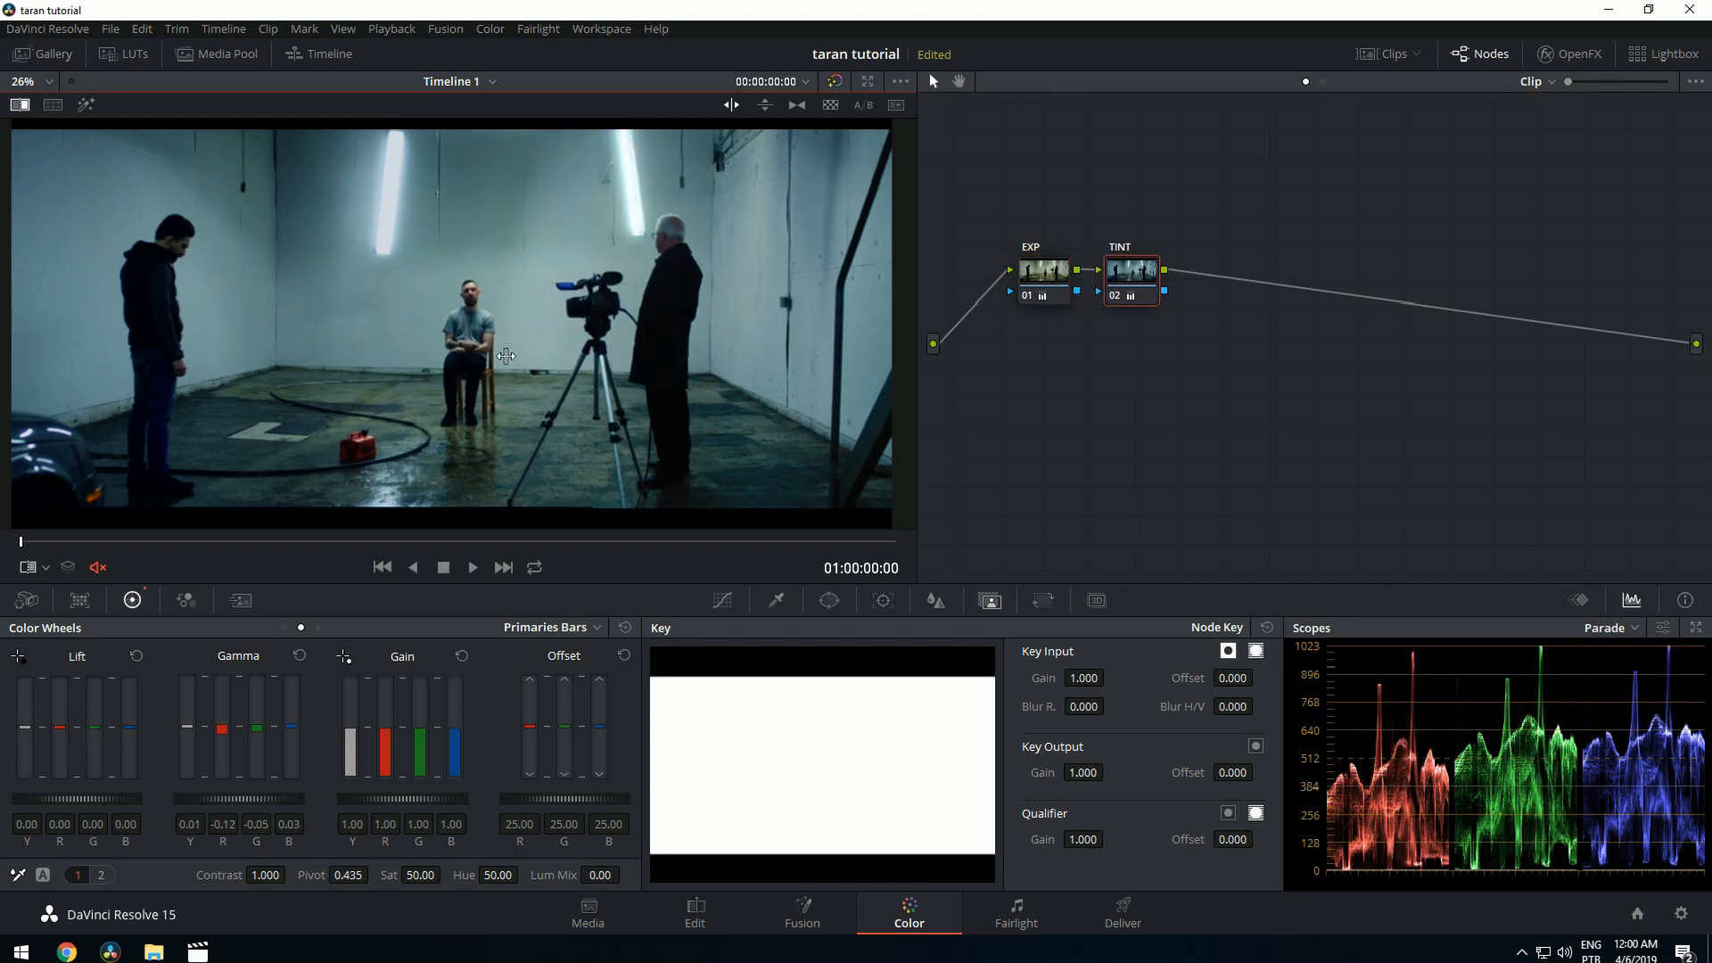
{"action": "mouse_move", "coordinate": [446, 362]}
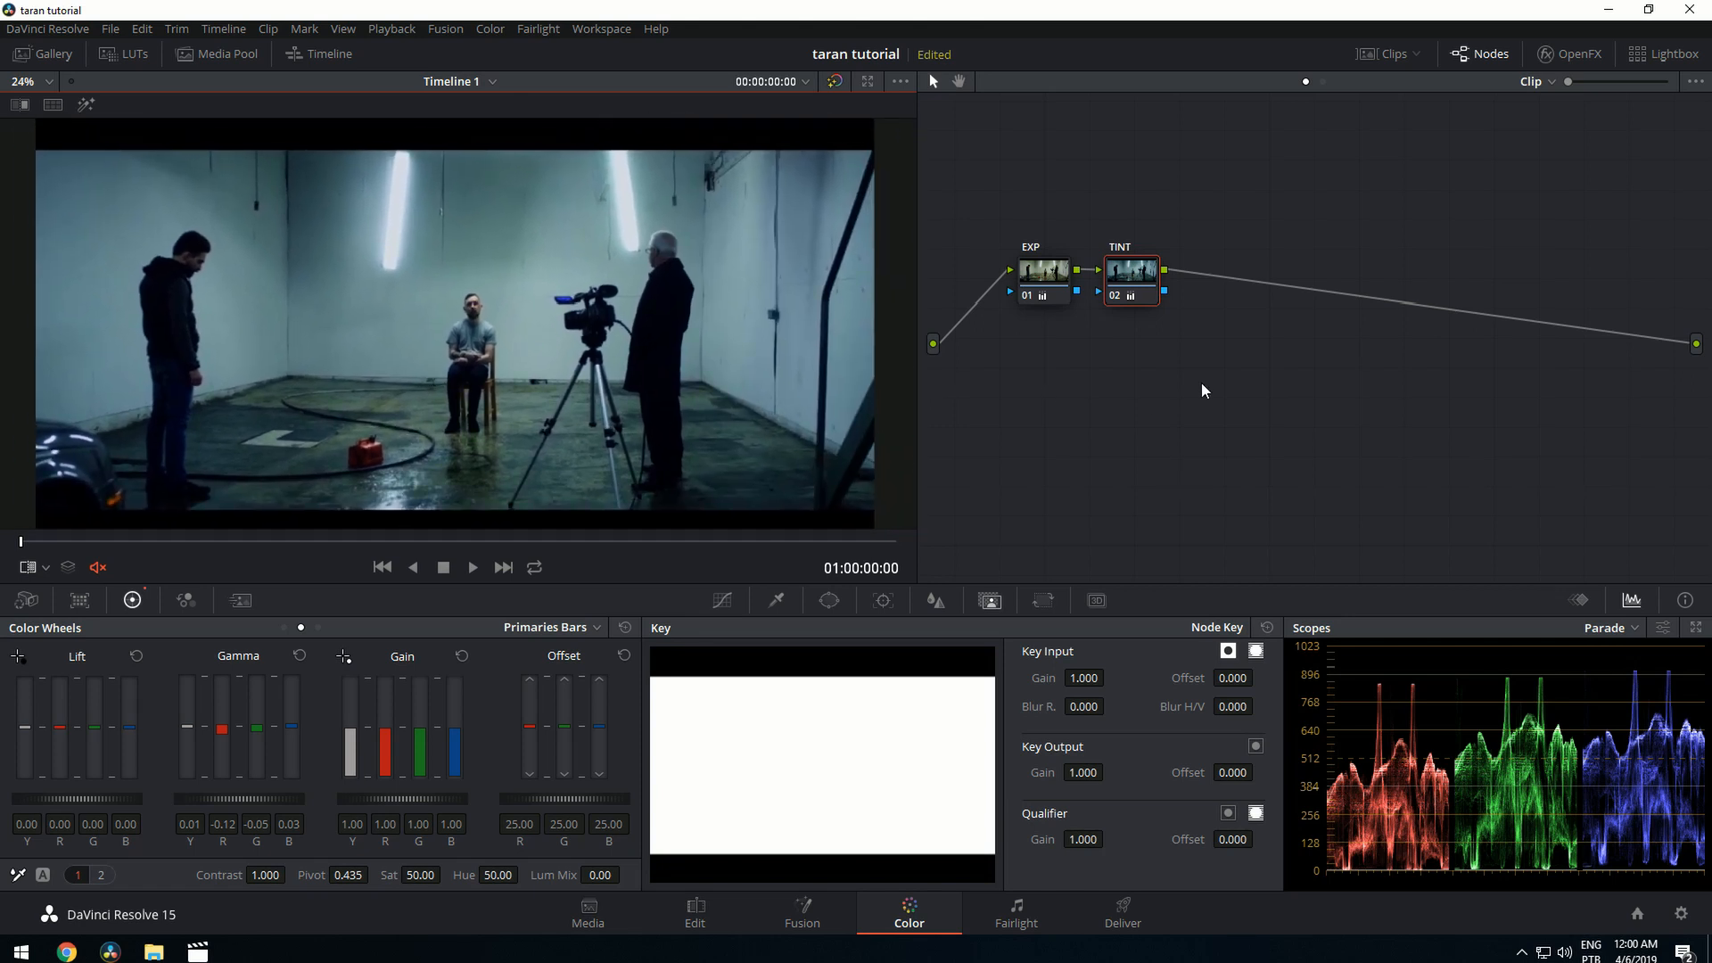
Step: Add a Layer Mixer node (Alt+L), label it SKIN and qualify a skin tone
{"action": "right_click", "coordinate": [1130, 277]}
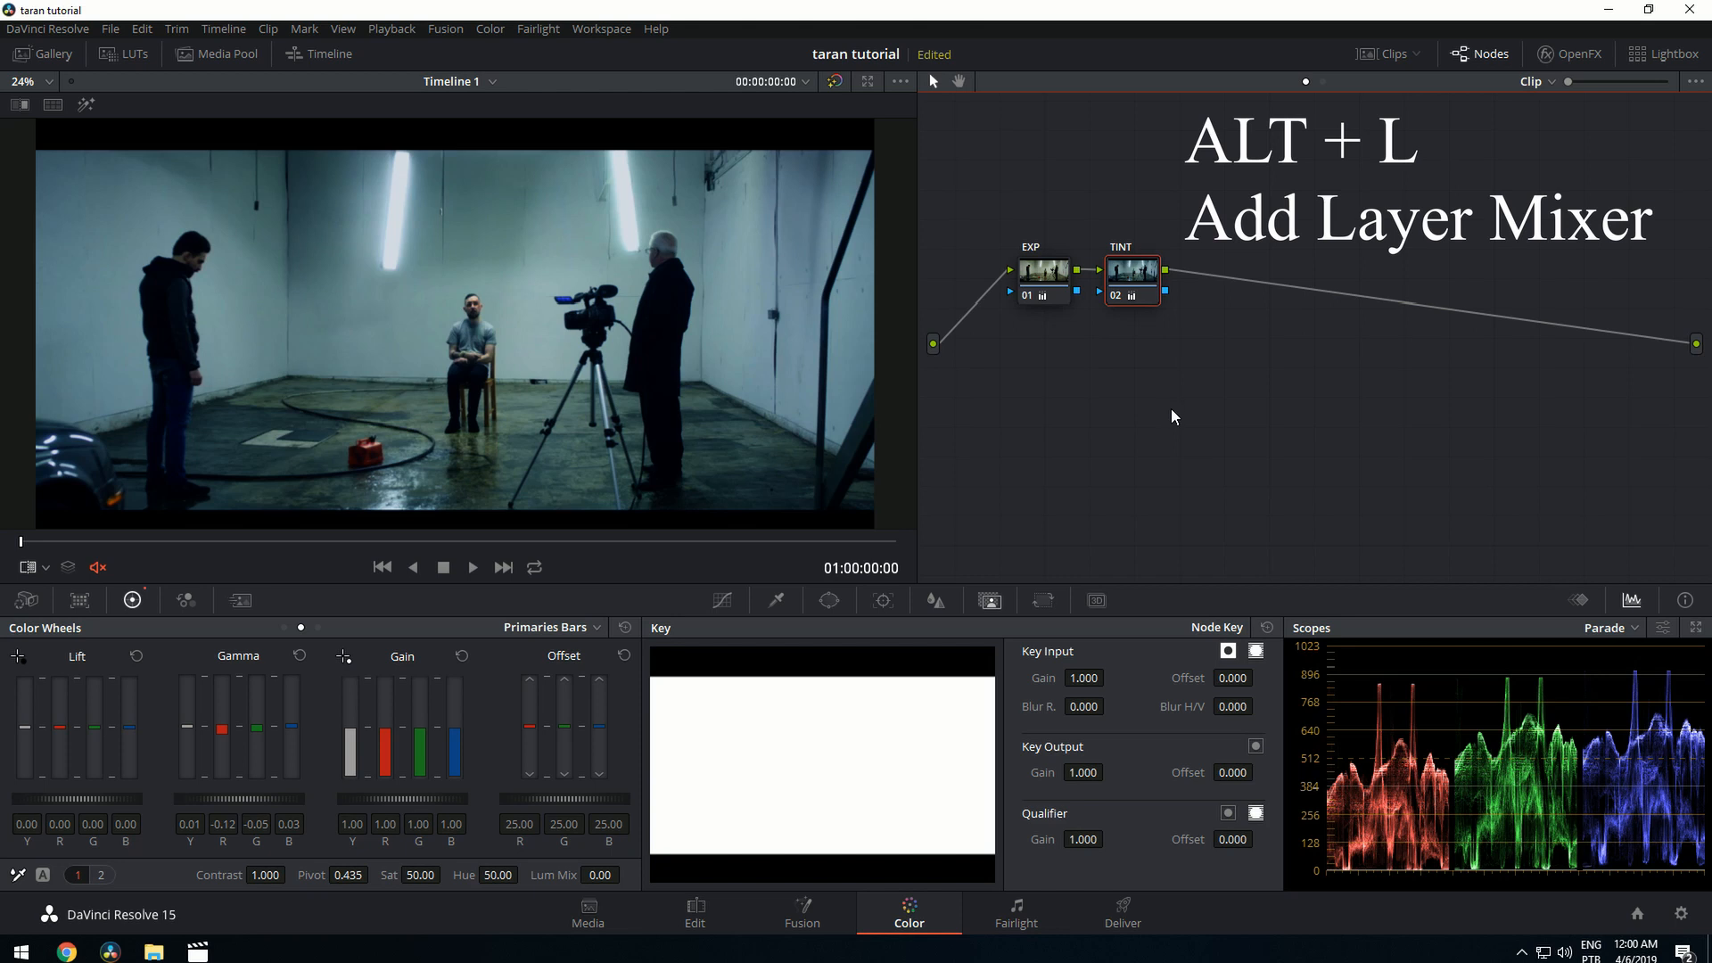
{"action": "key", "text": "alt+l"}
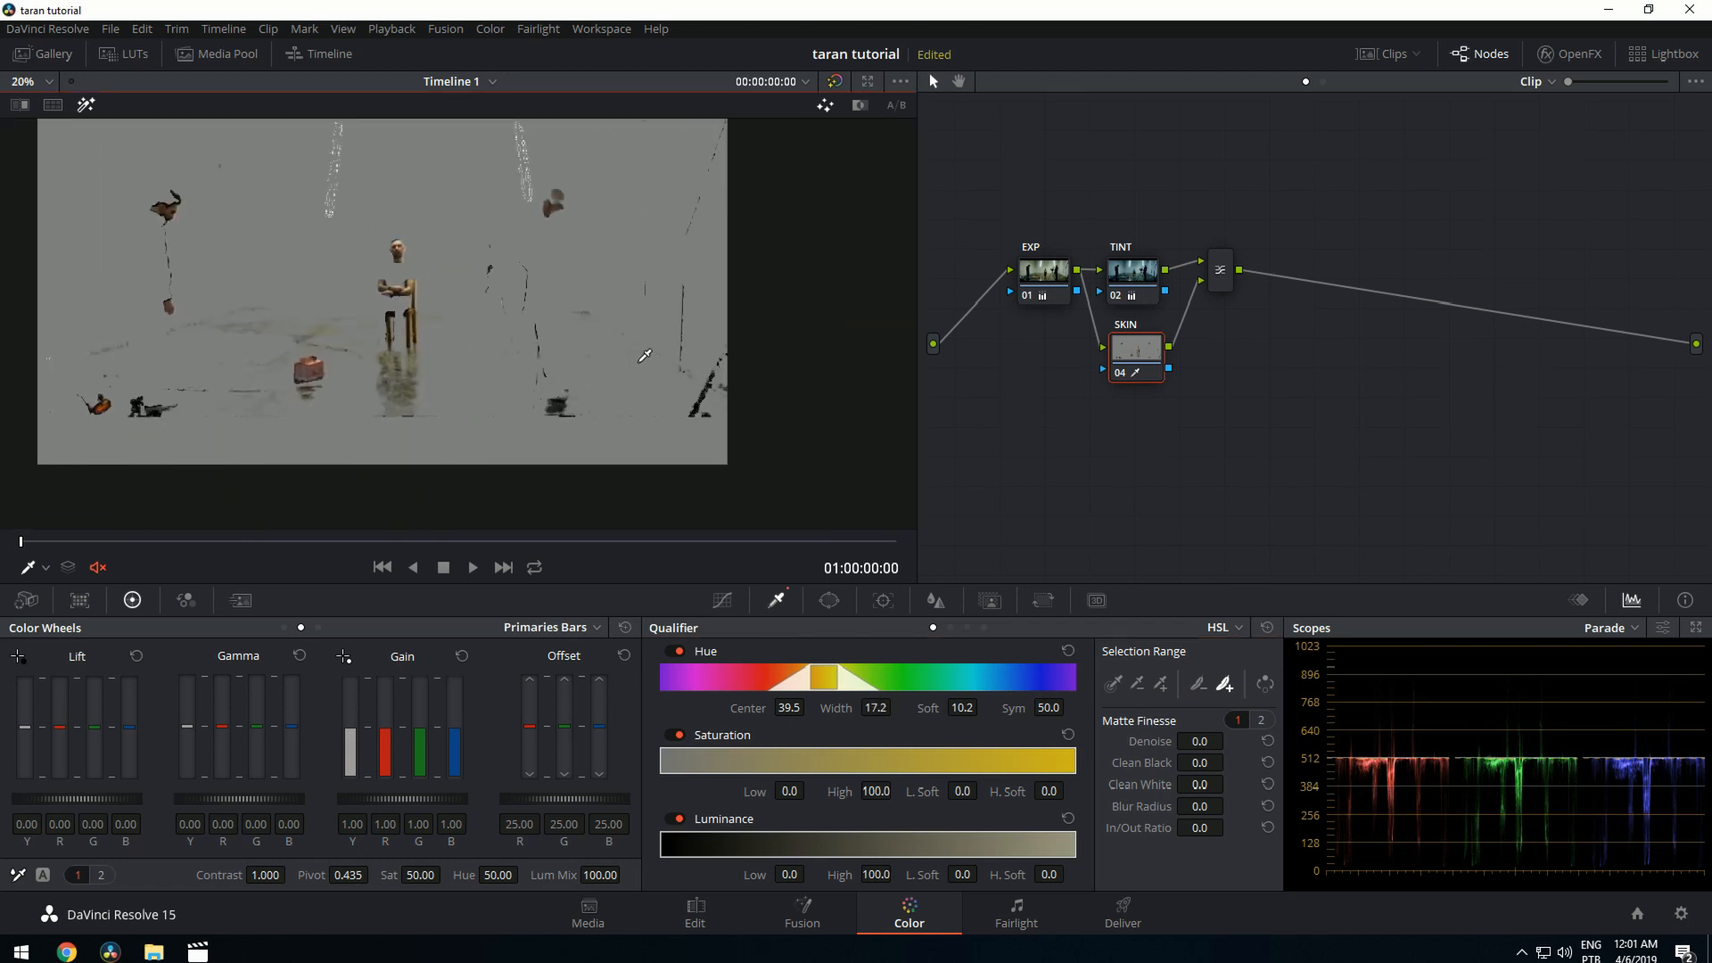
Step: Resample the man's skin with the eyedropper and move to SKIN's key settings
{"action": "left_click", "coordinate": [43, 82]}
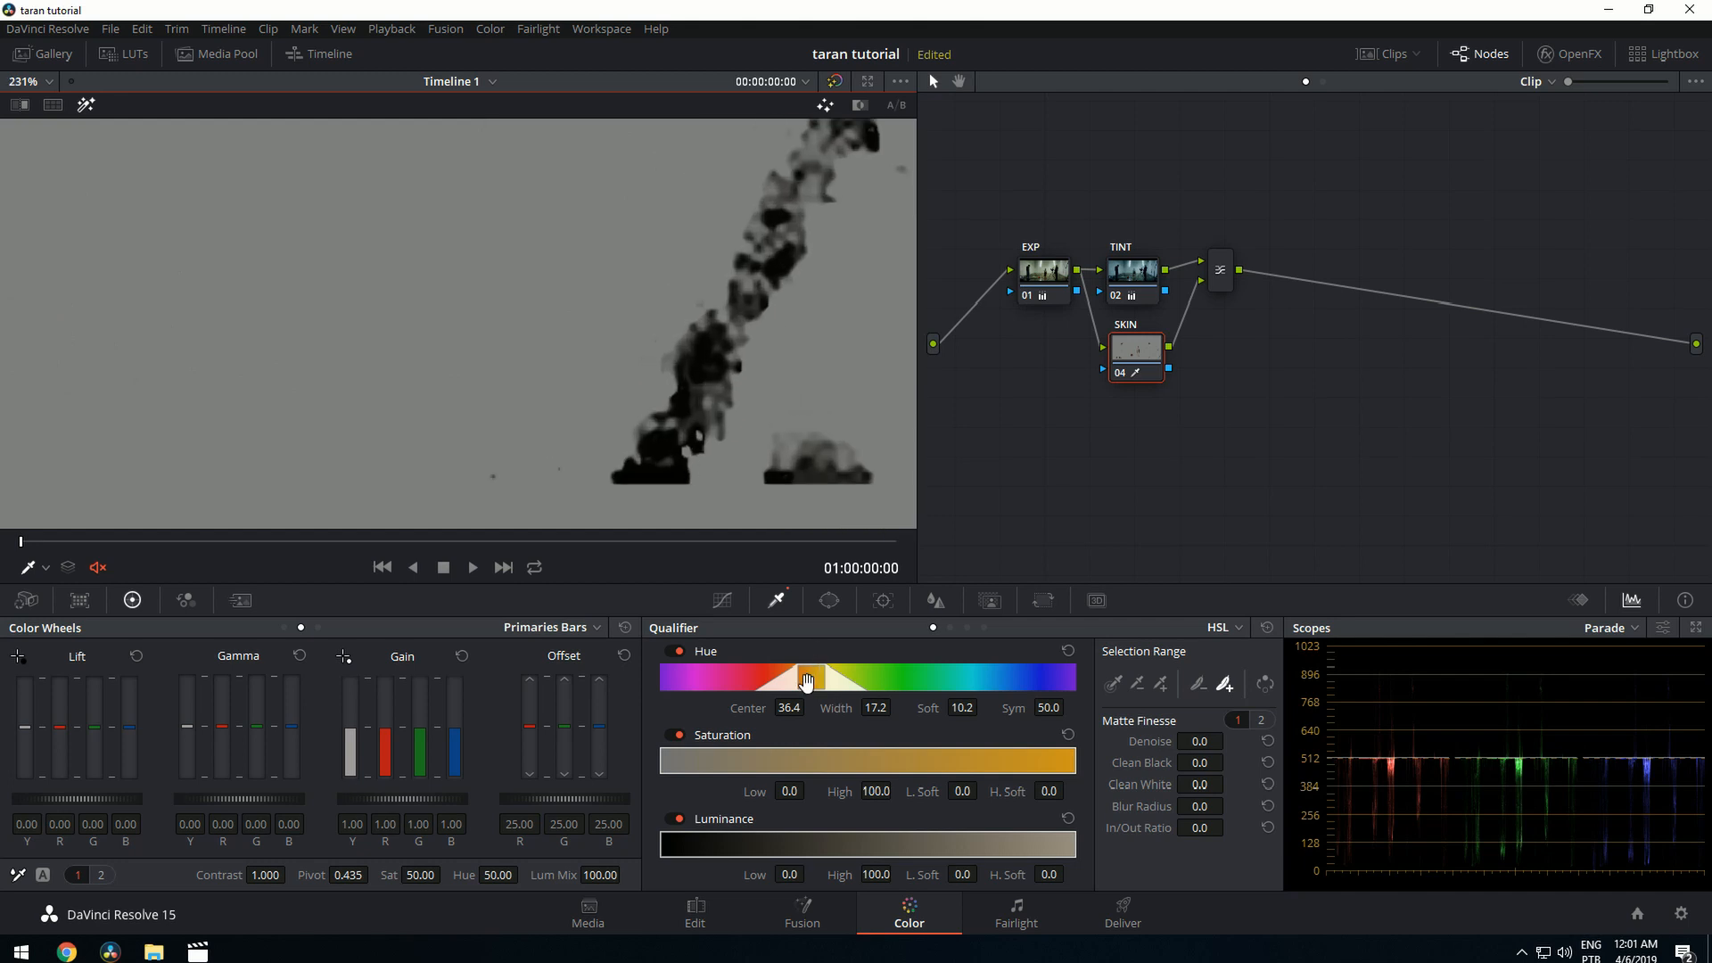
{"action": "mouse_move", "coordinate": [595, 419]}
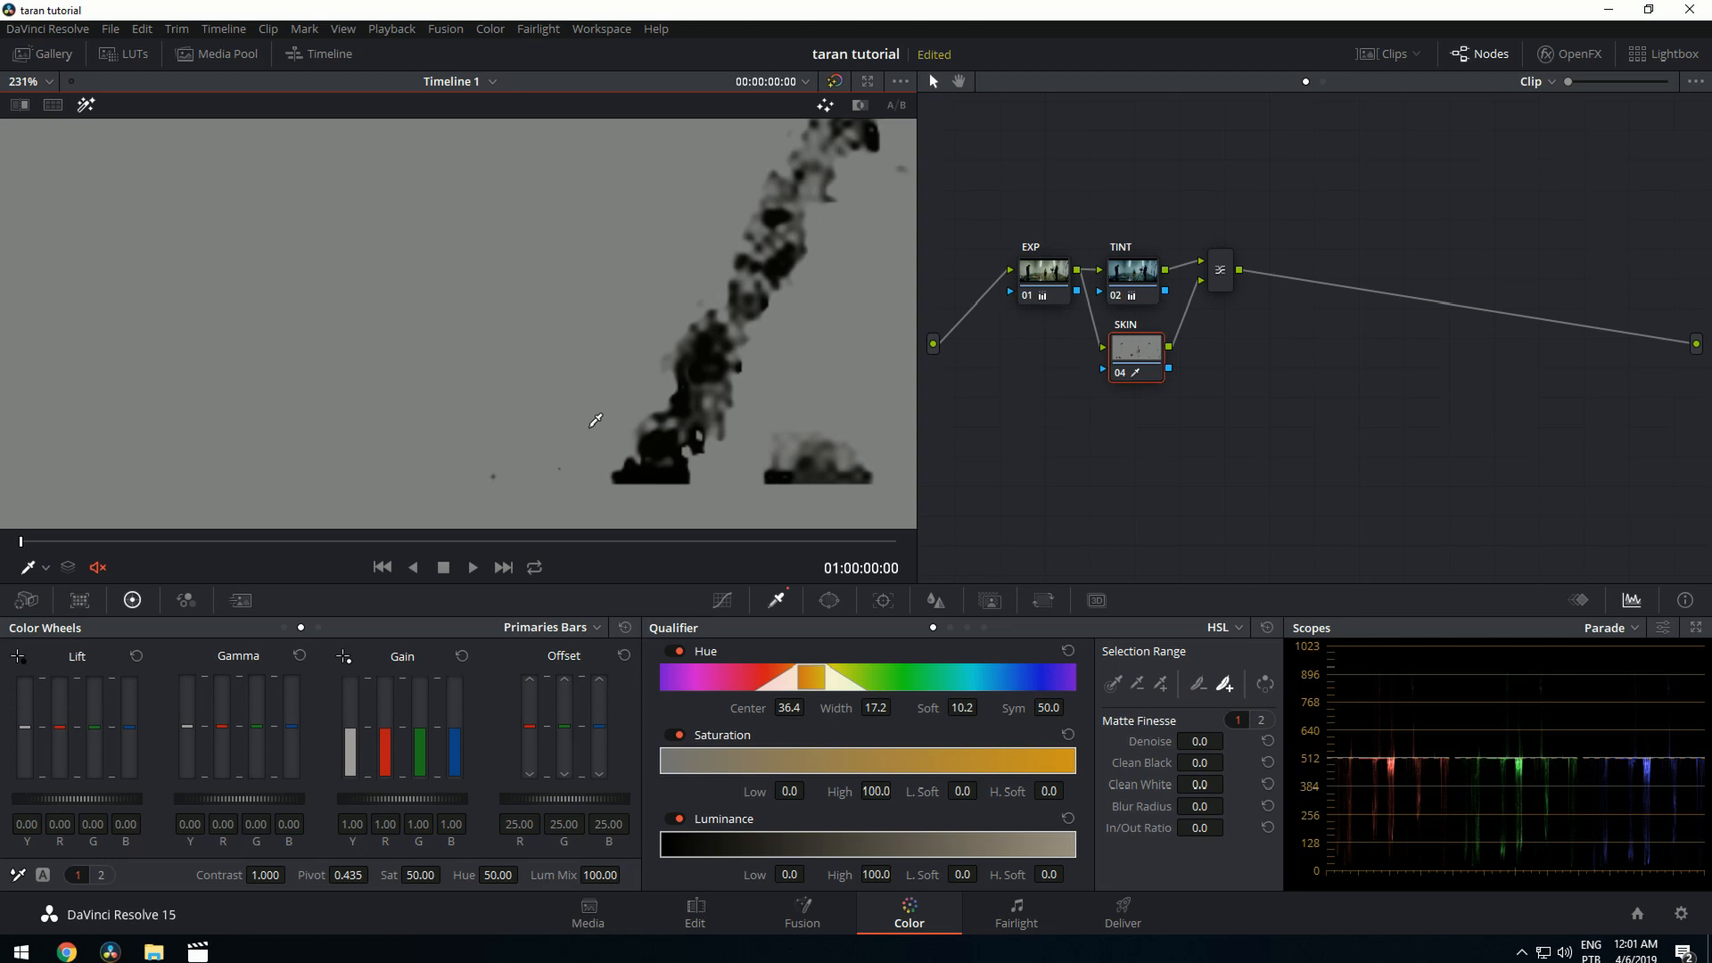
{"action": "mouse_move", "coordinate": [781, 735]}
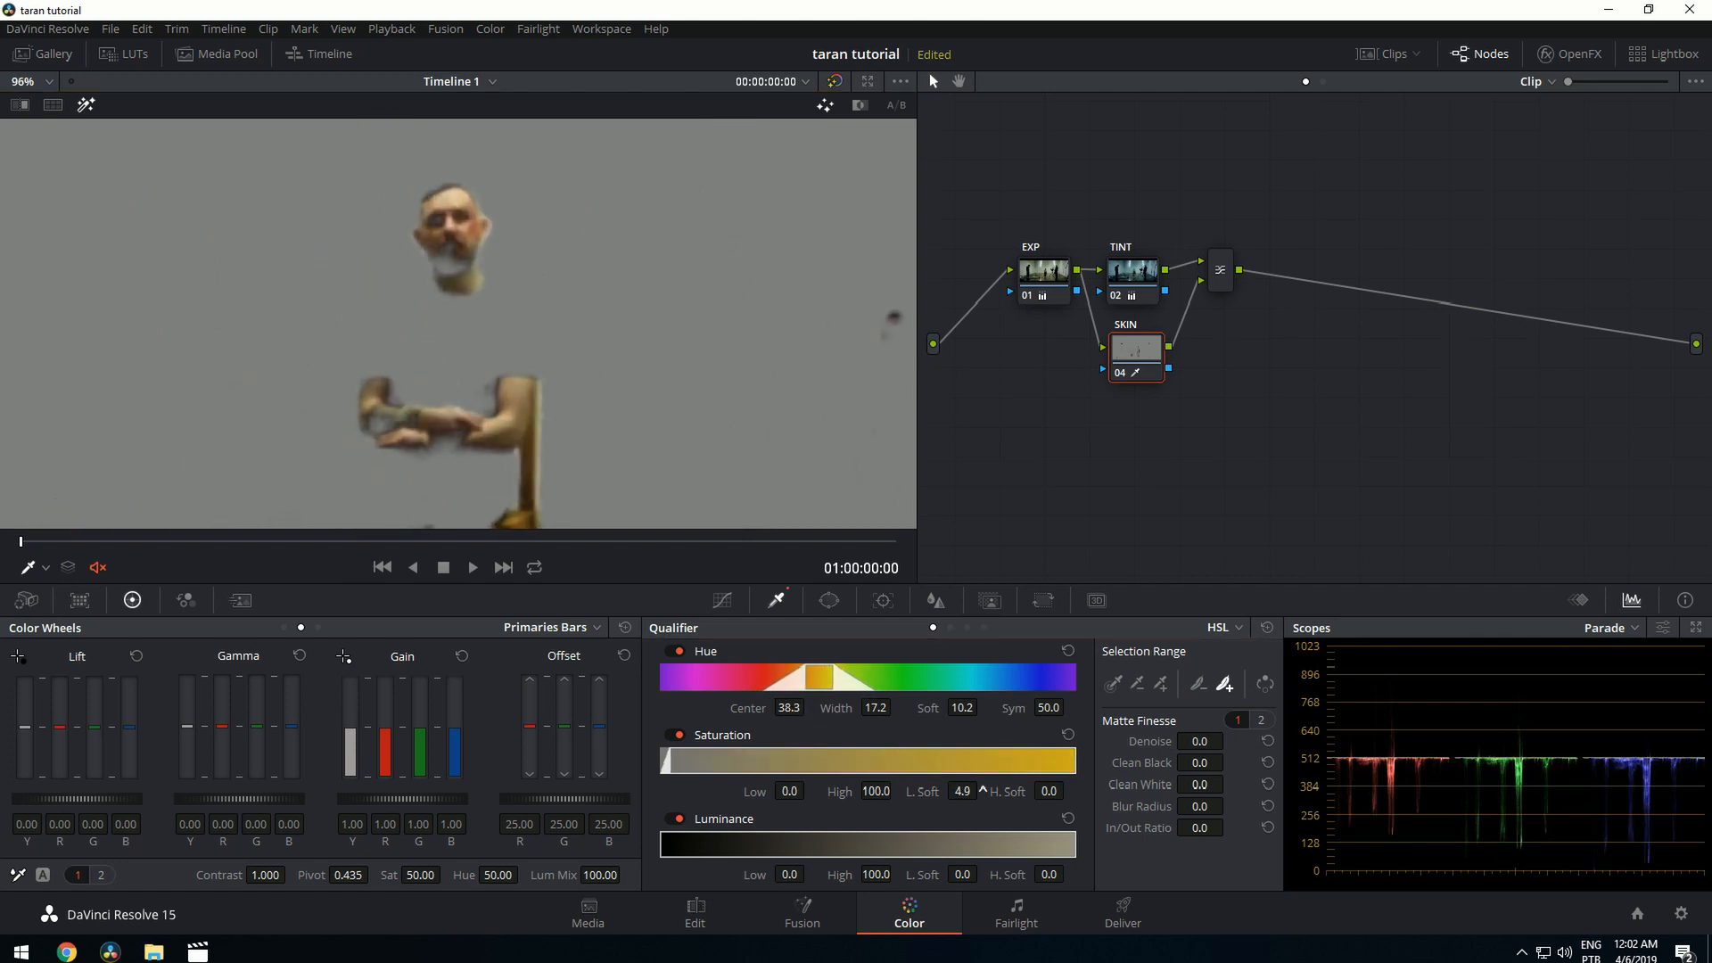
{"action": "left_click", "coordinate": [990, 599]}
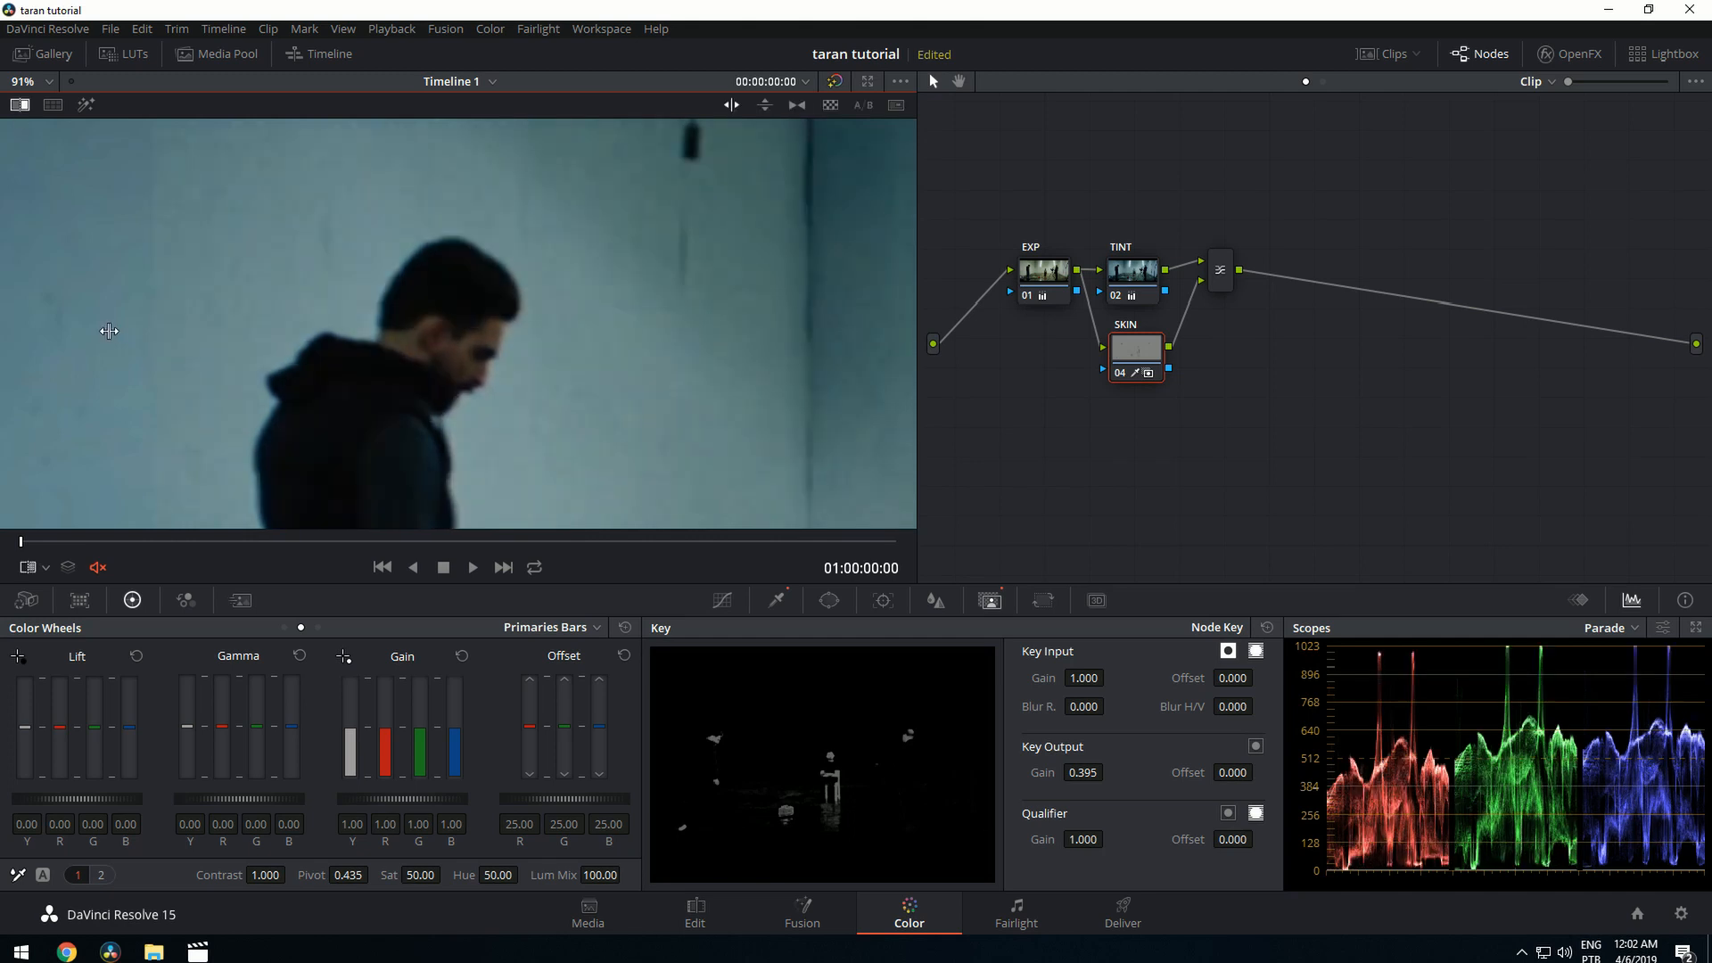
{"action": "mouse_move", "coordinate": [122, 228]}
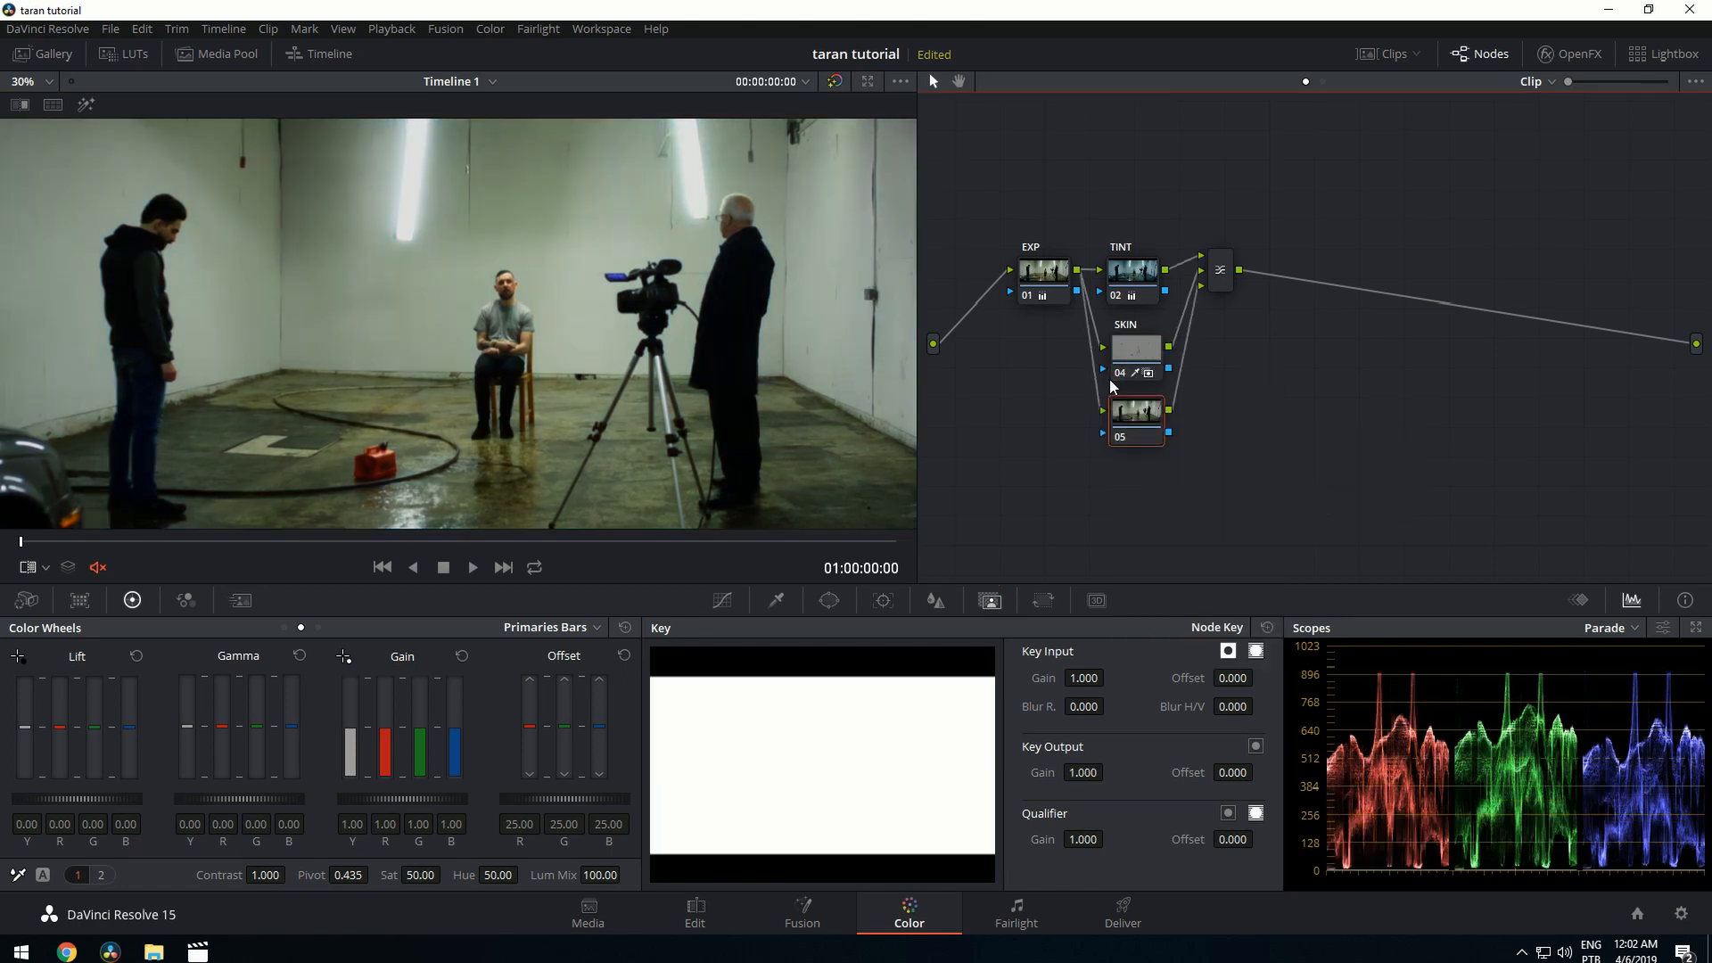
Step: Add another layer-mixer node labelled FLOOR, qualify the floor and switch Curves to Hue vs Hue
{"action": "key", "text": "alt+l"}
{"action": "type", "text": "FLOOR"}
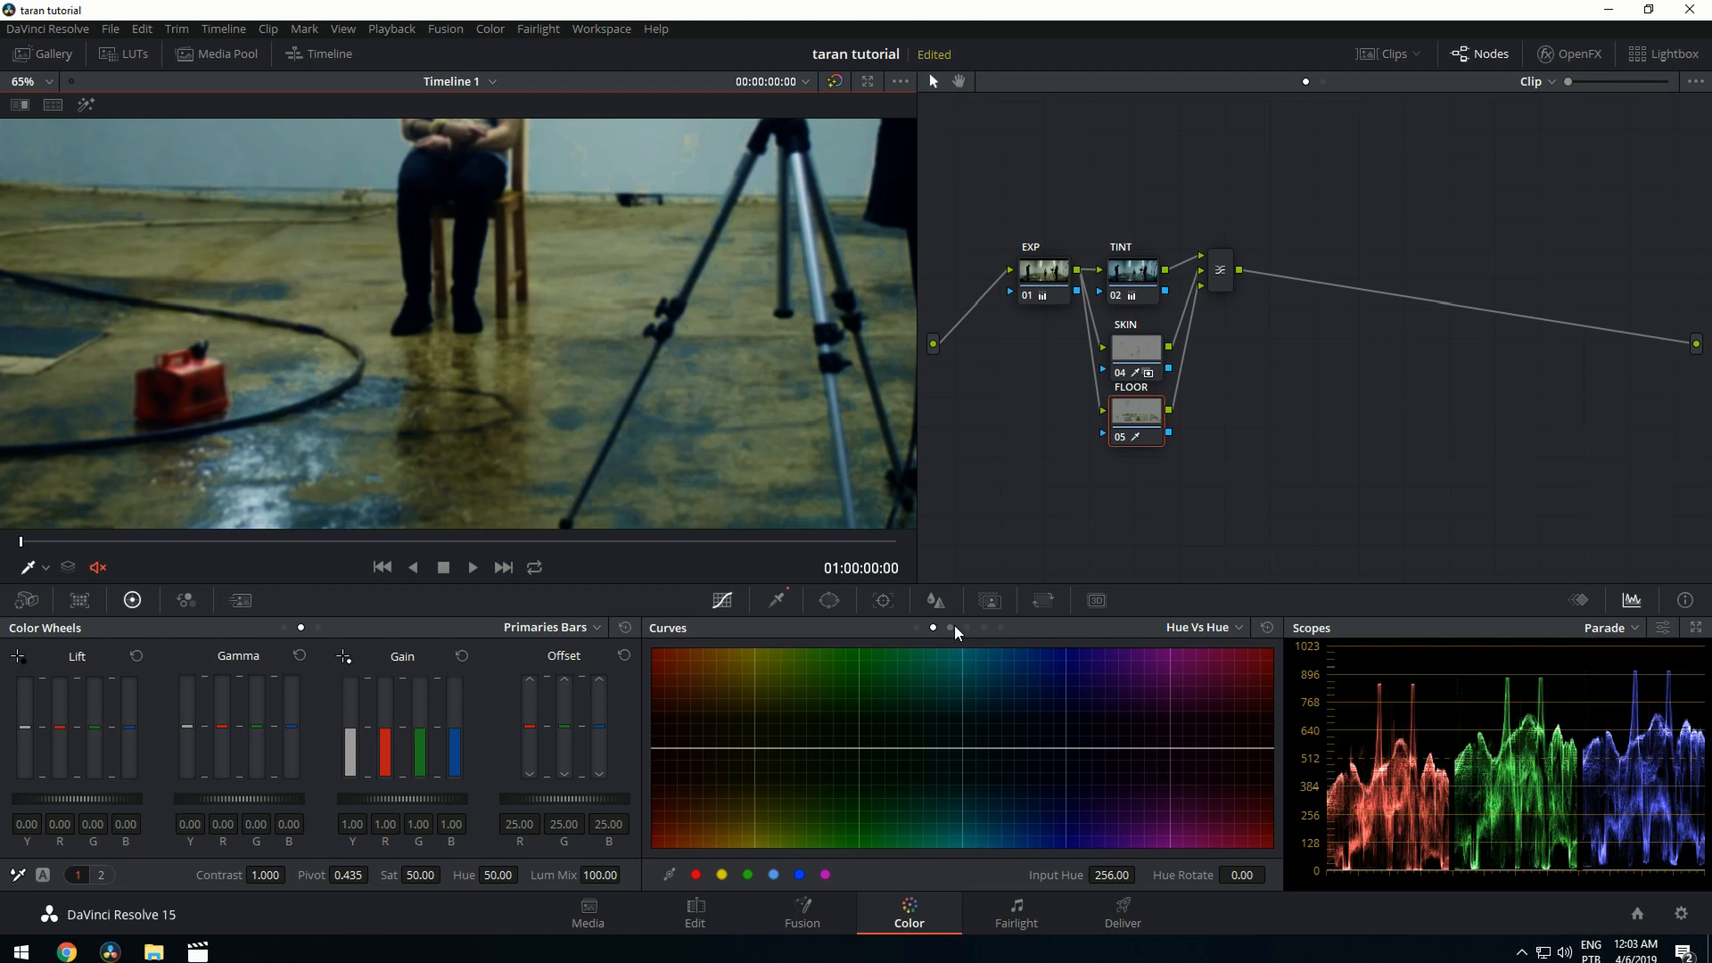
Step: Add red and orange-yellow curve points and rotate the orange hue up to about 37
{"action": "left_click", "coordinate": [695, 874]}
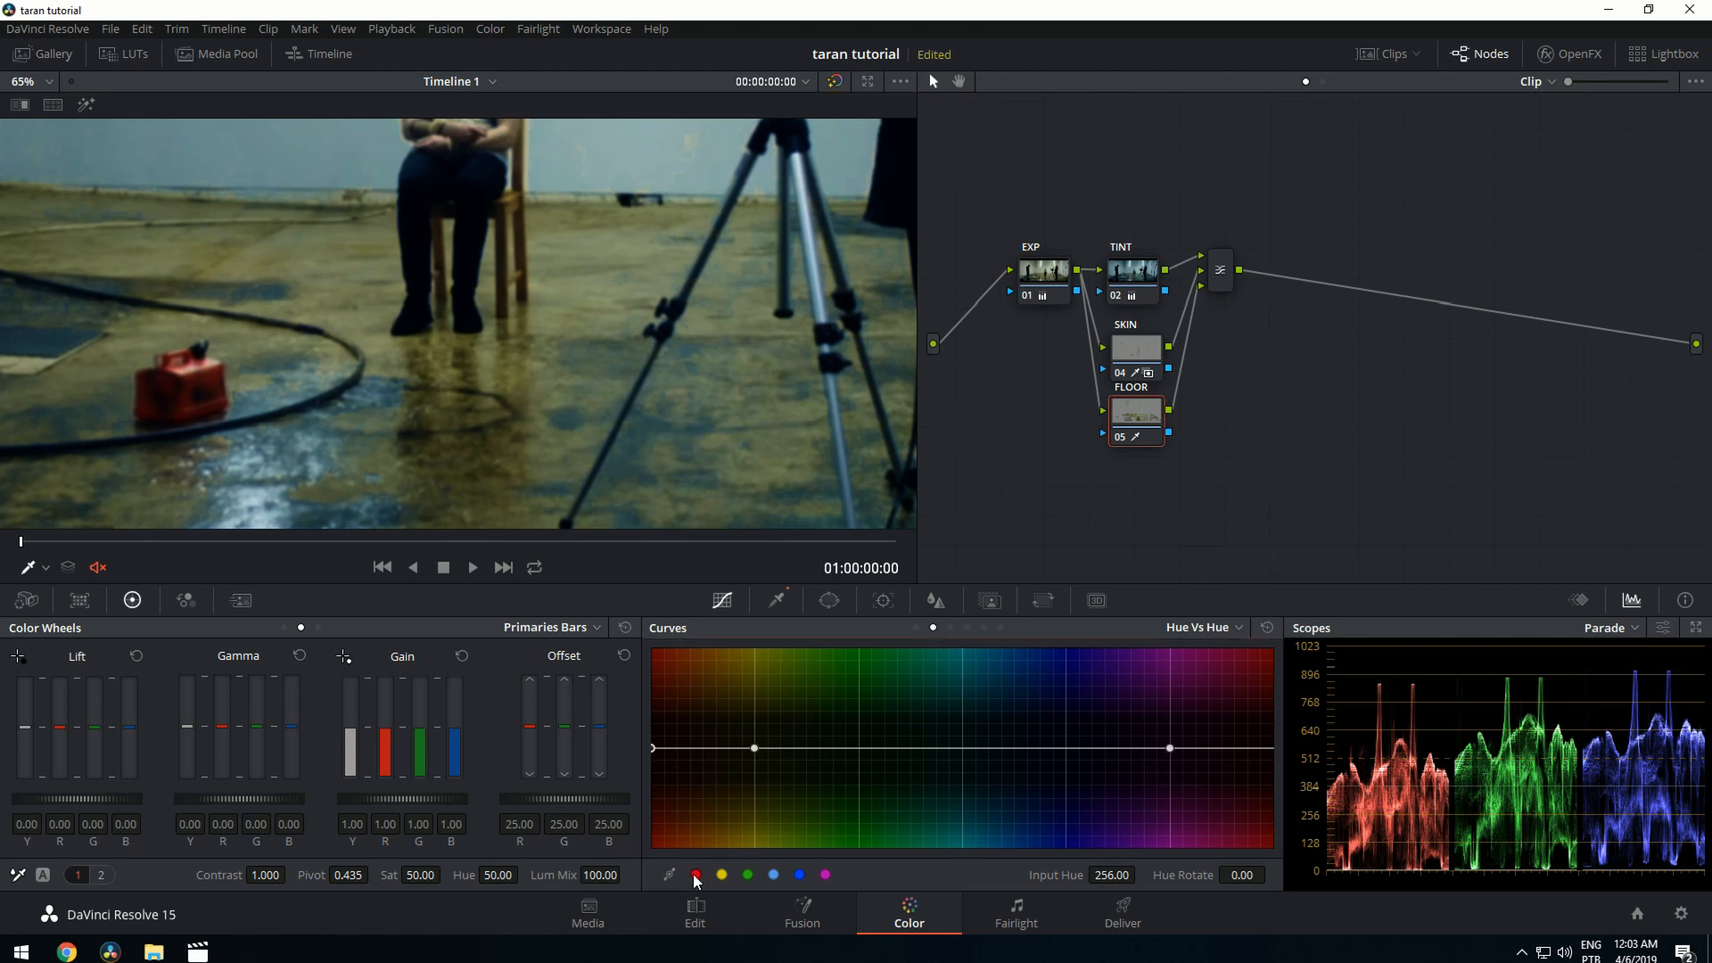
{"action": "left_click", "coordinate": [754, 747]}
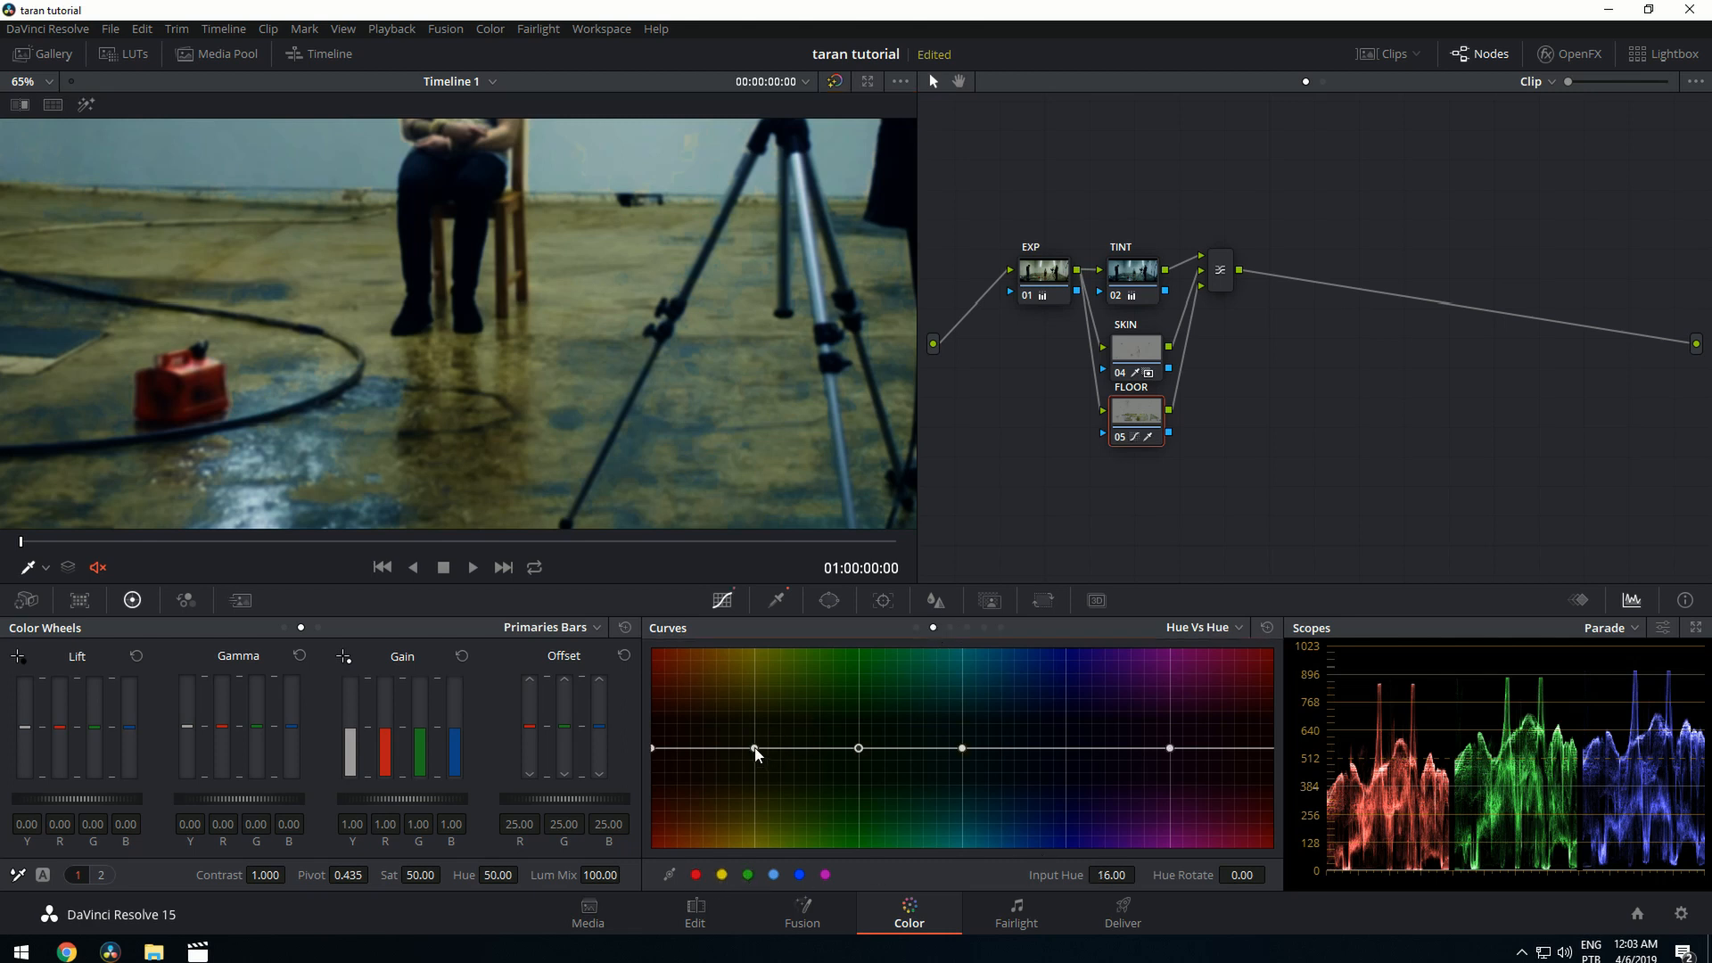
{"action": "left_click_drag", "start_coordinate": [752, 748], "coordinate": [752, 727]}
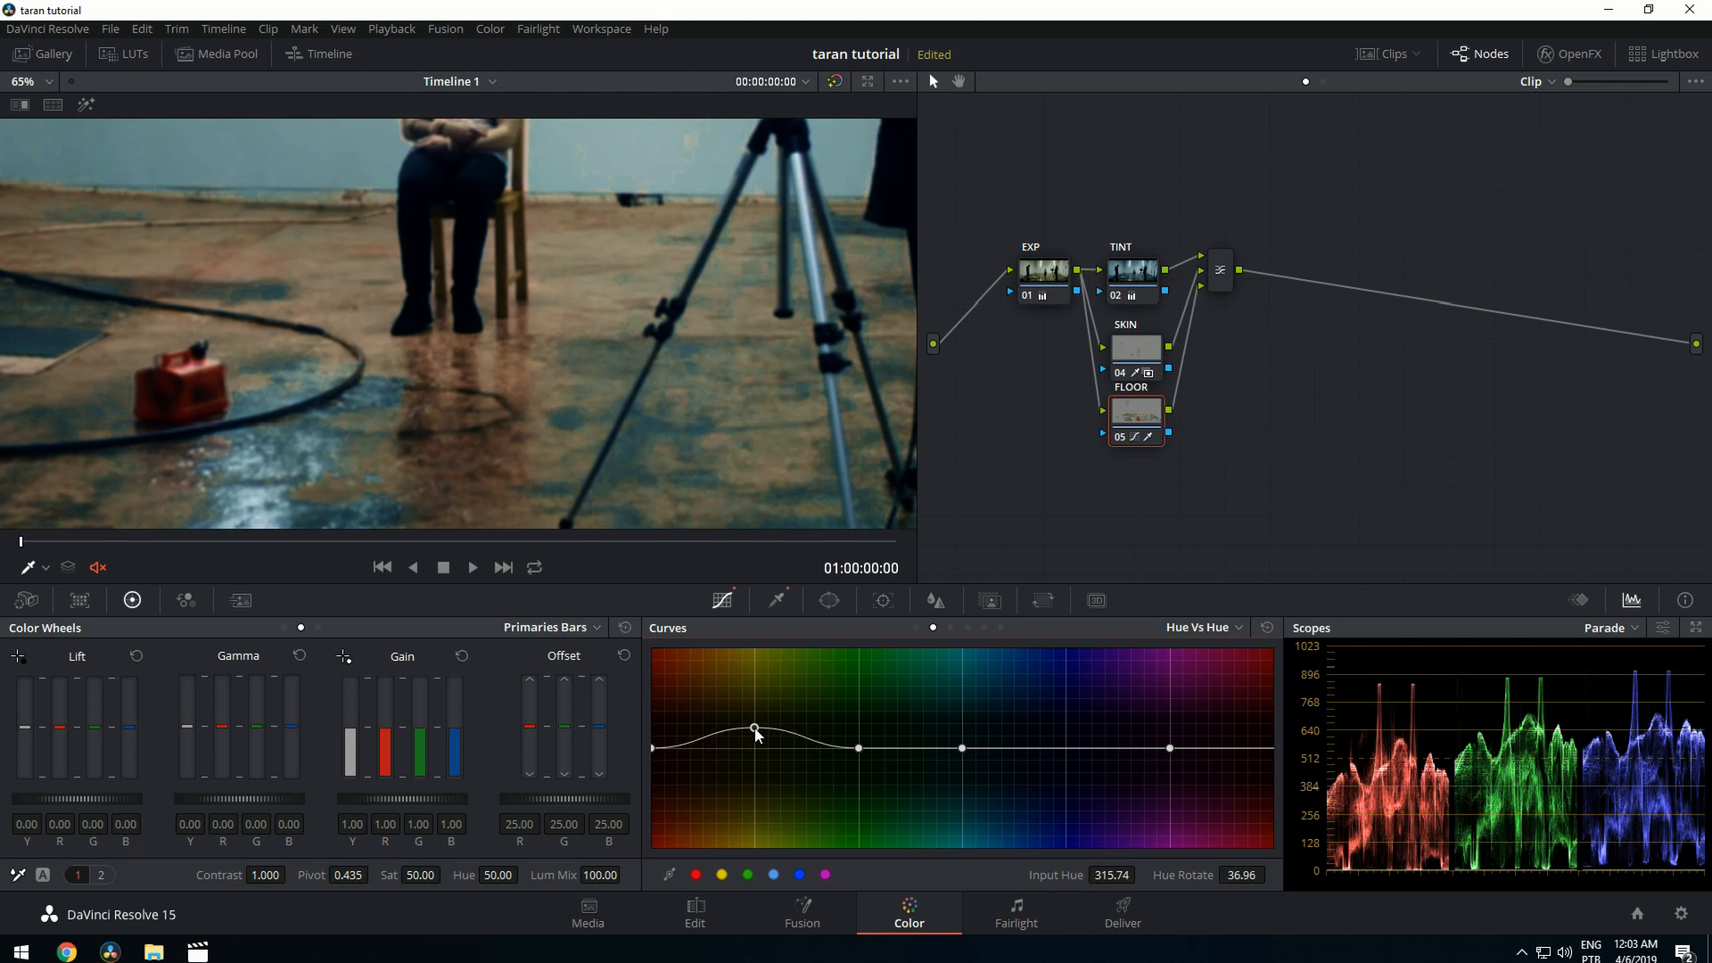
{"action": "left_click", "coordinate": [777, 599]}
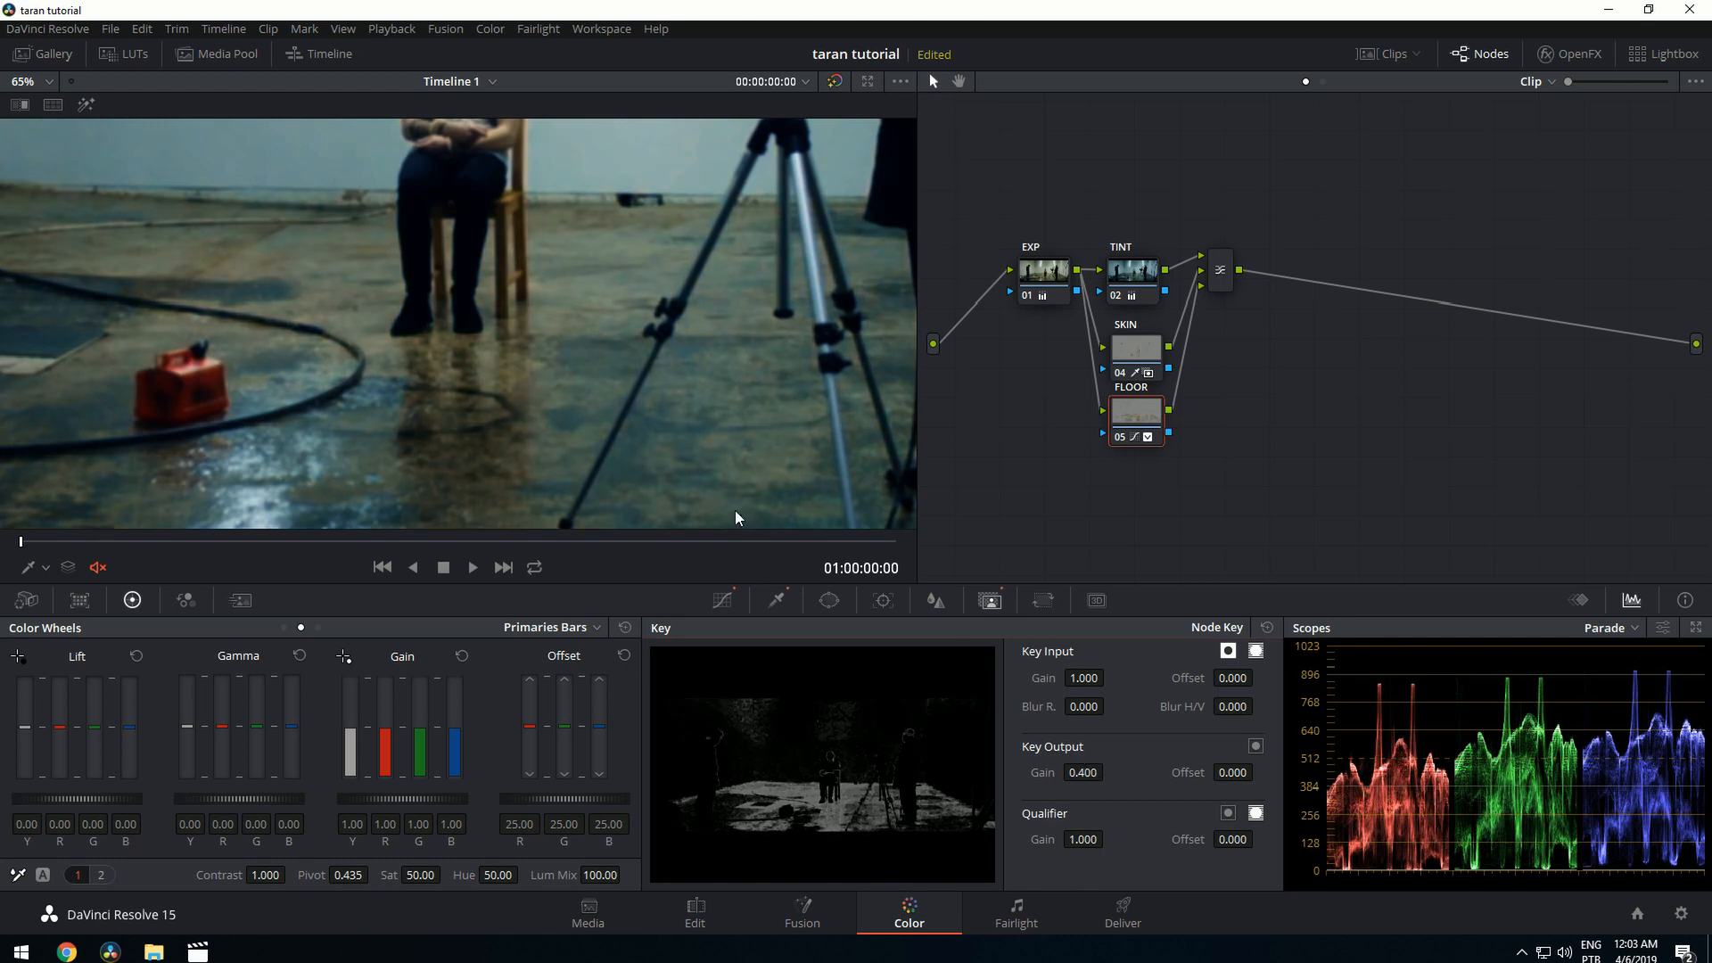
Step: Lower FLOOR's Key Output Gain from 0.400 to 0.290
{"action": "left_click_drag", "start_coordinate": [1082, 772], "coordinate": [1082, 797]}
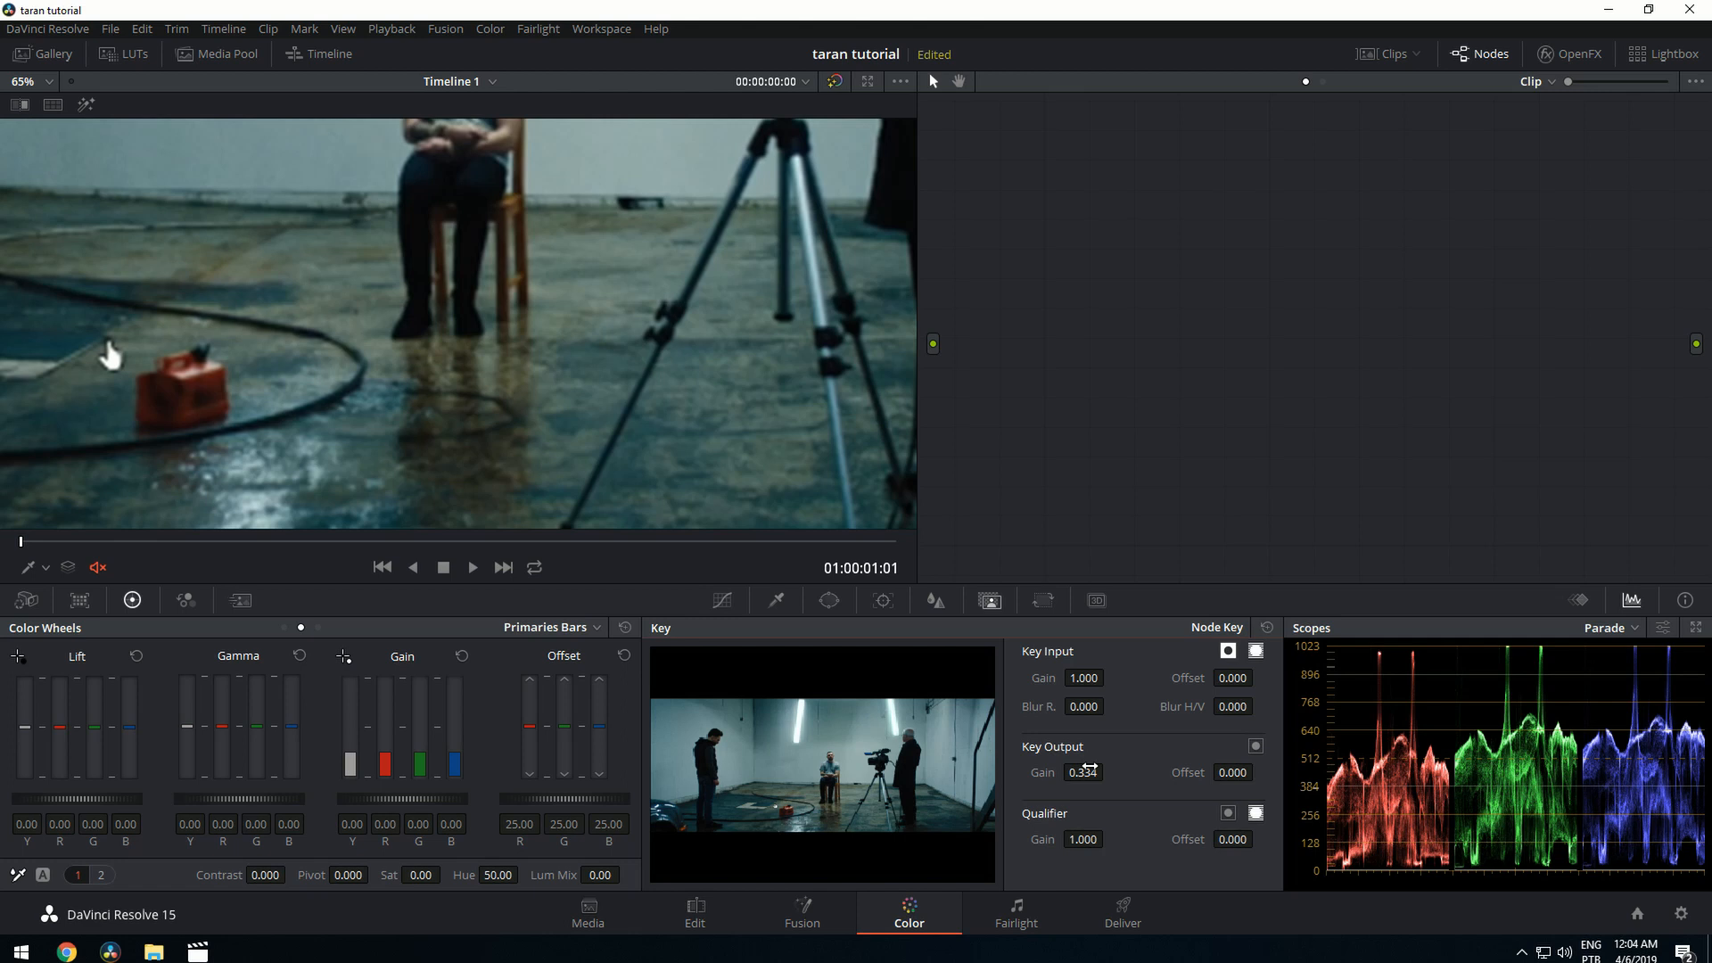
{"action": "left_click_drag", "start_coordinate": [1083, 772], "coordinate": [1074, 772]}
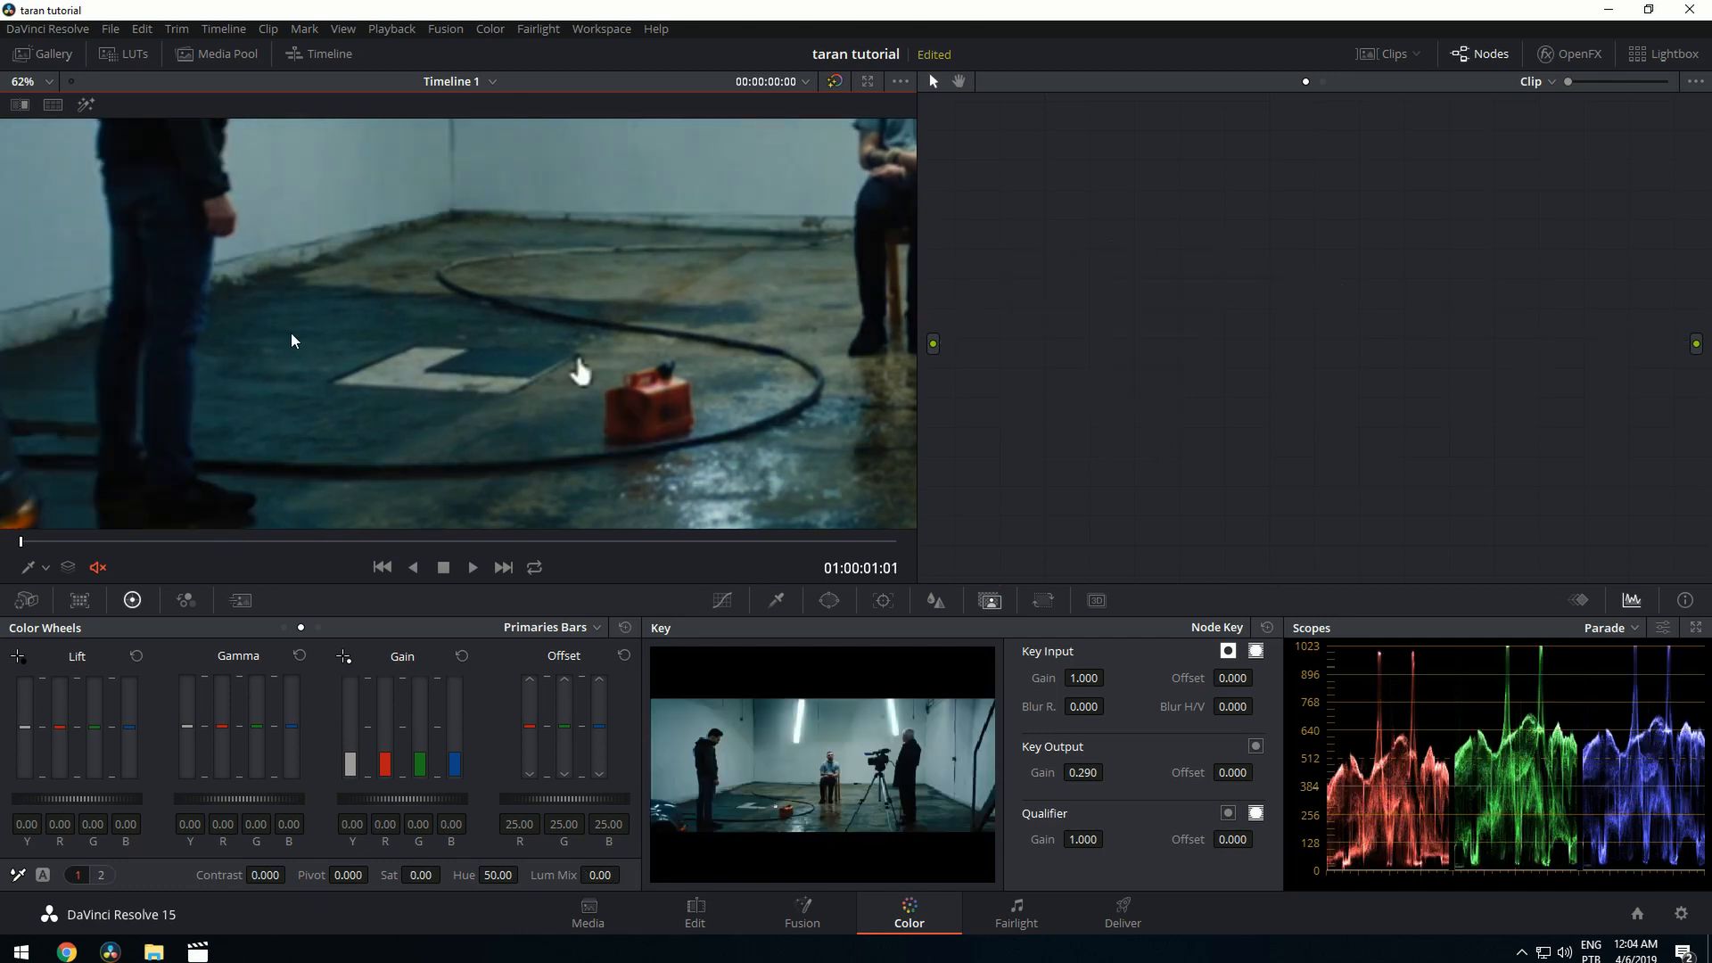
{"action": "mouse_move", "coordinate": [282, 384]}
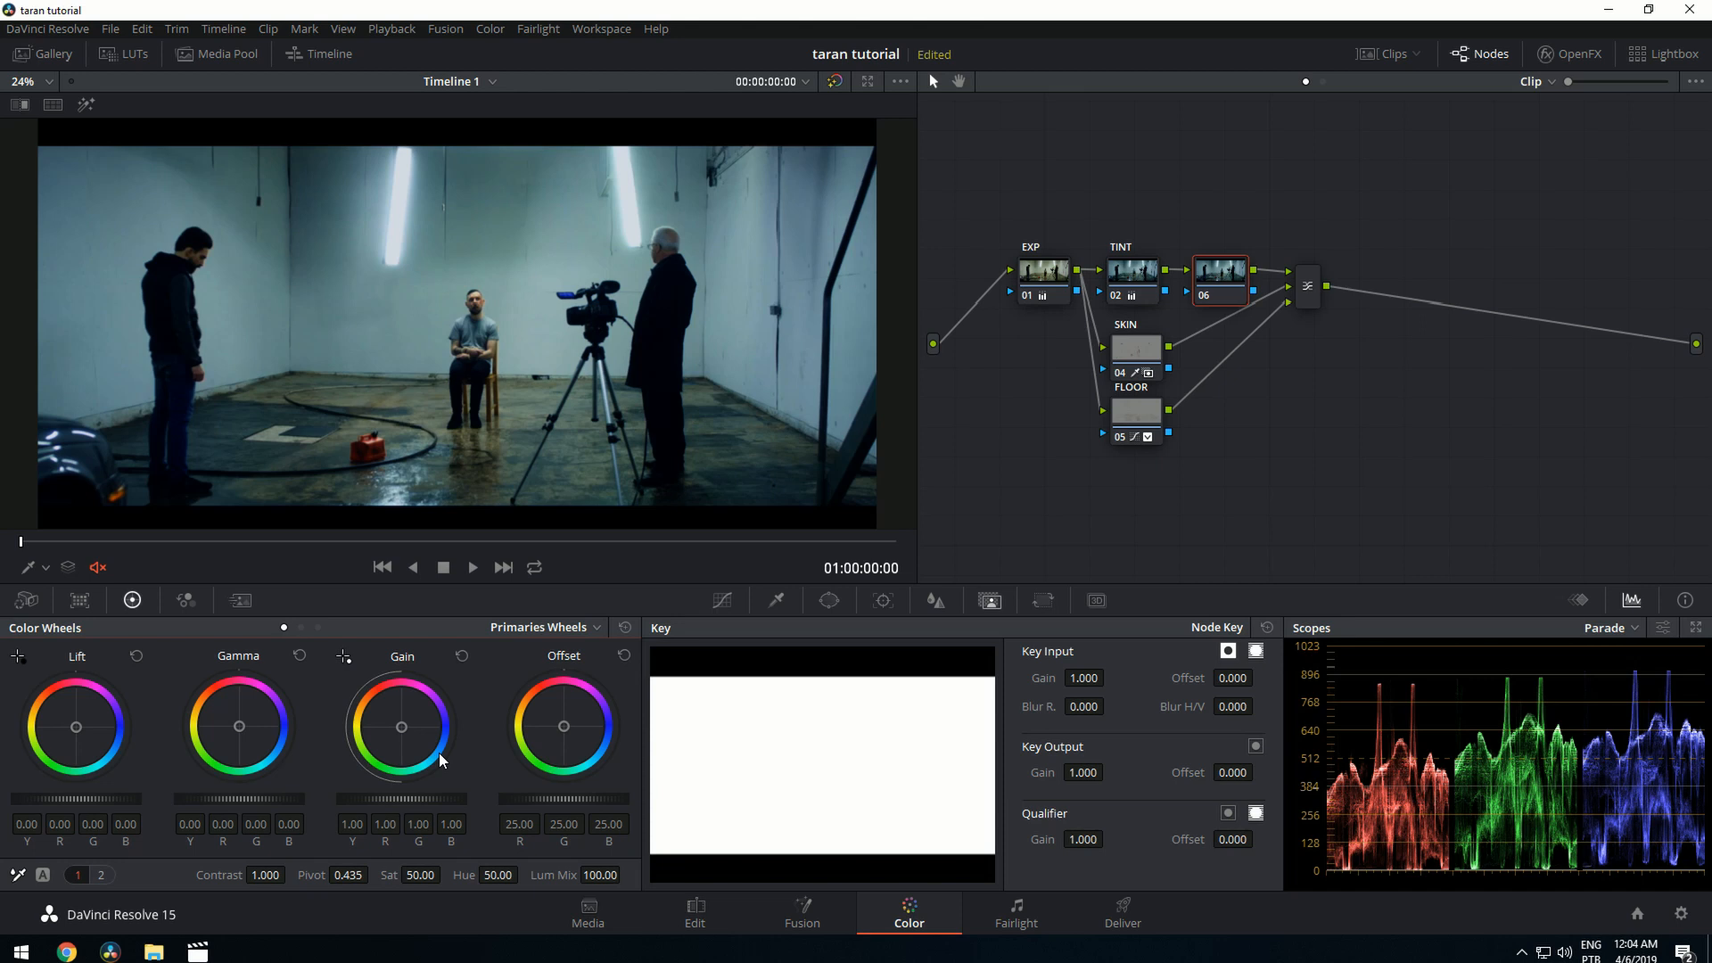
Step: Drag the new node 06 Gain toward cyan-blue (R 0.45, G 1.13, B 1.30) after TINT
{"action": "left_click_drag", "start_coordinate": [401, 726], "coordinate": [401, 733]}
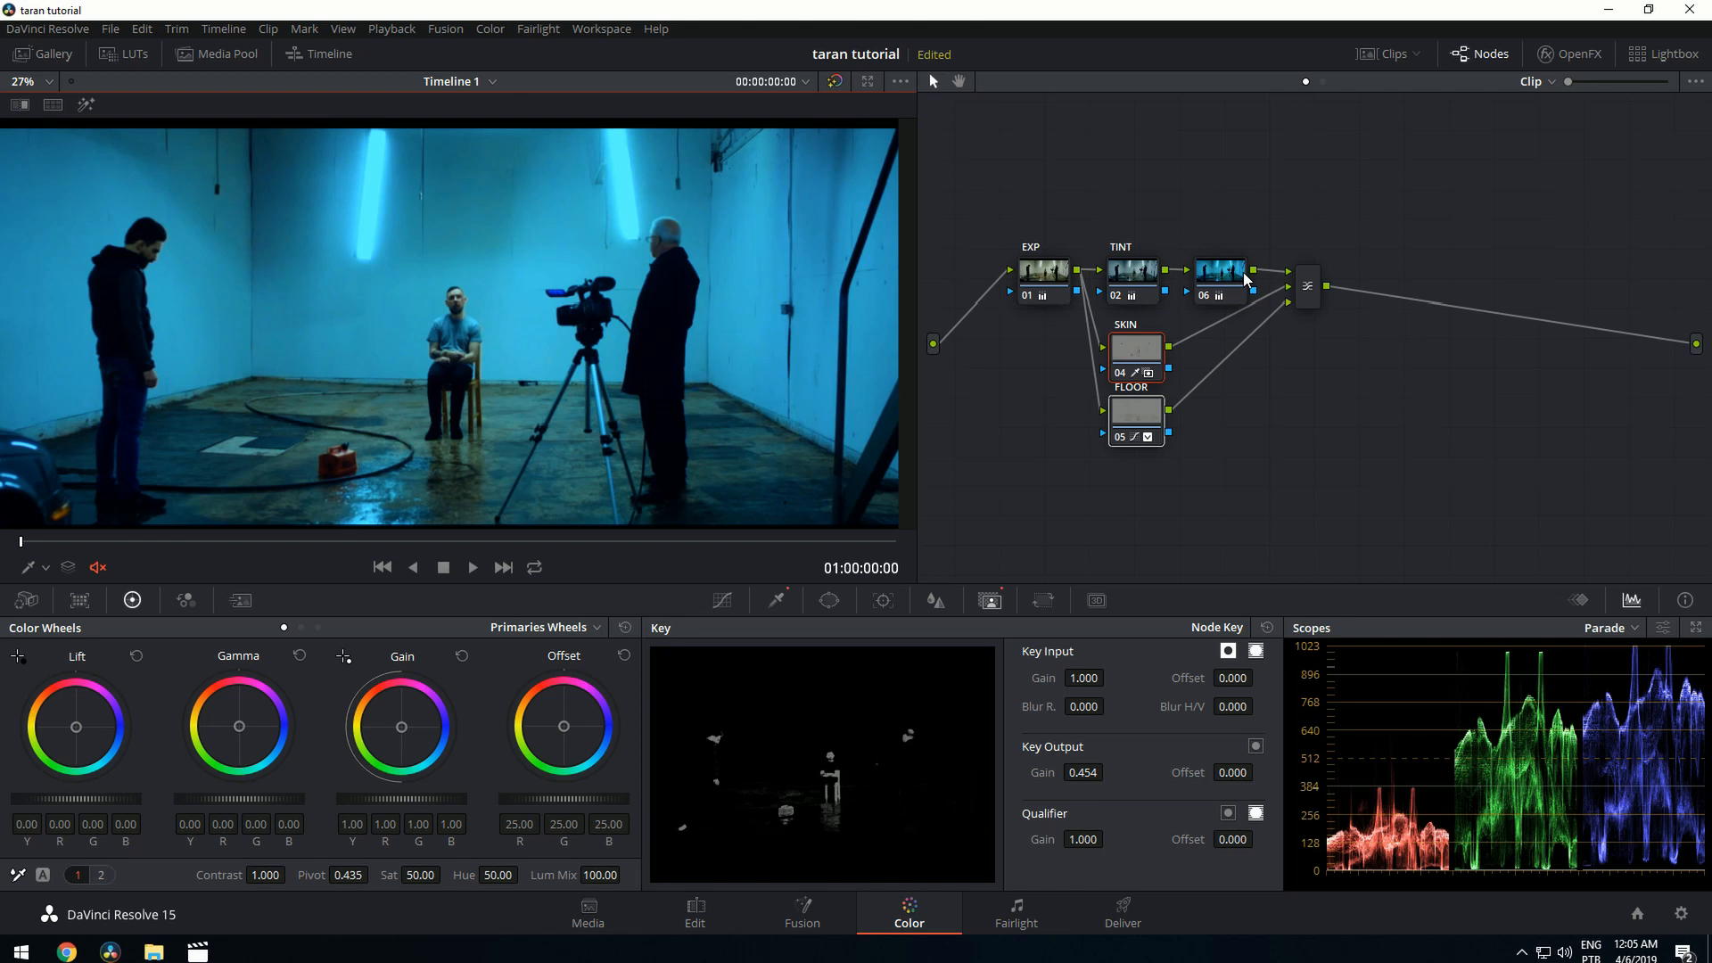
{"action": "left_click", "coordinate": [1220, 271]}
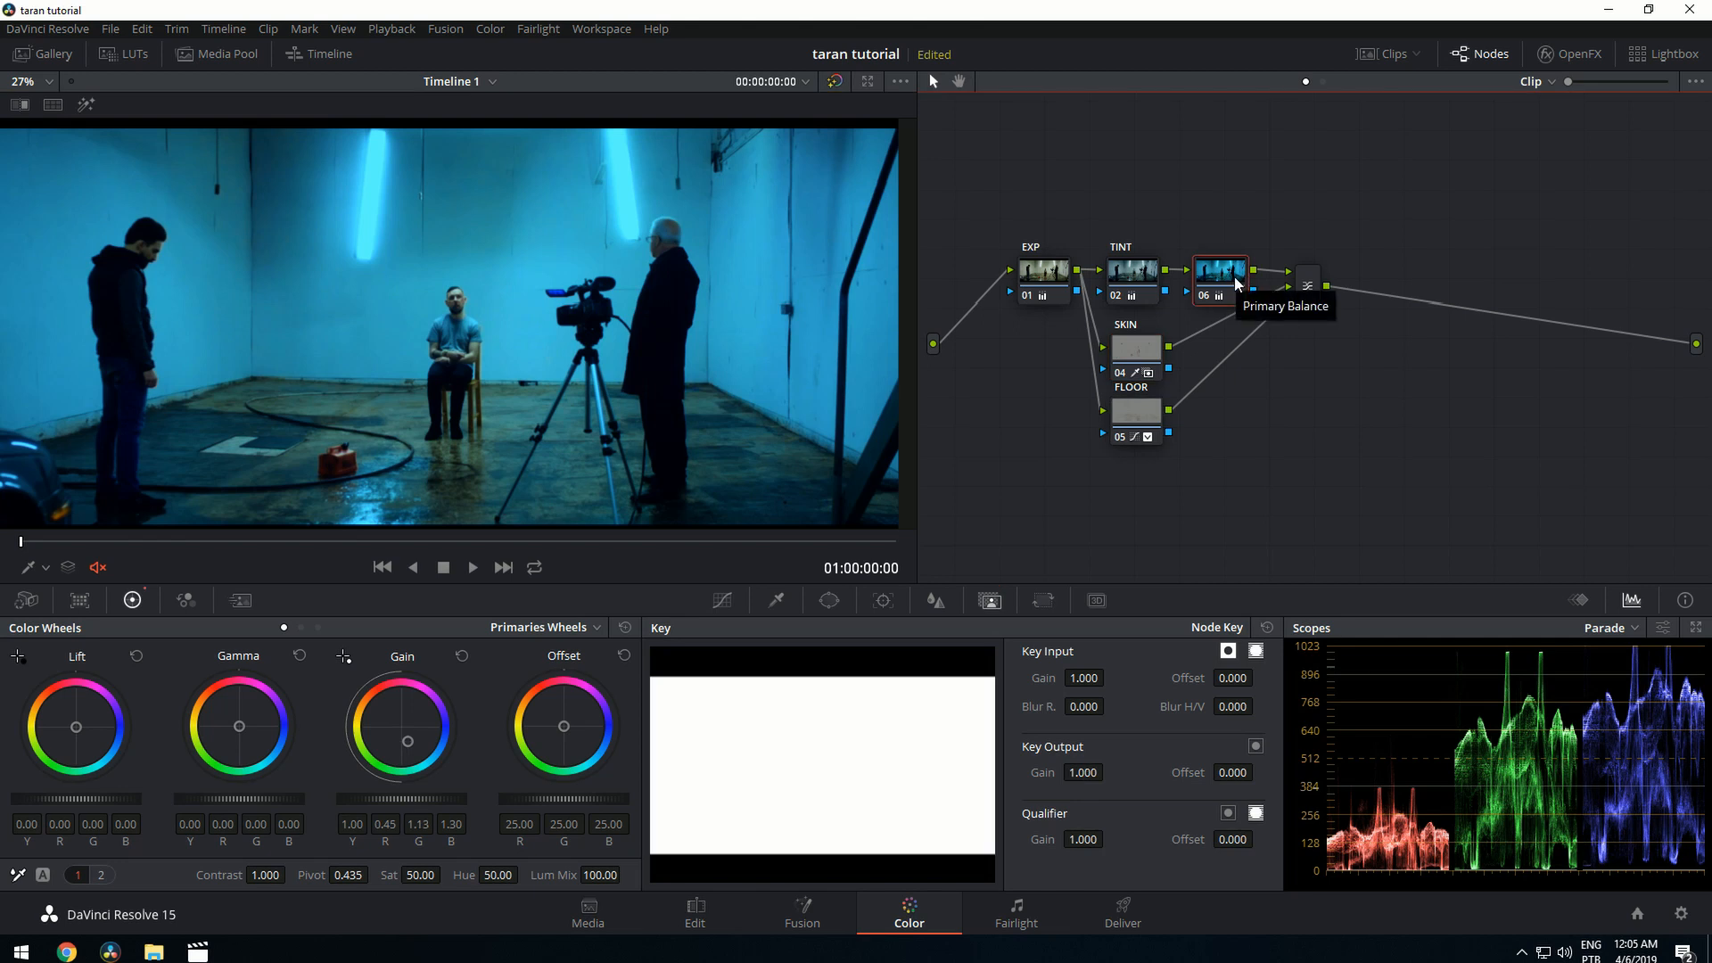